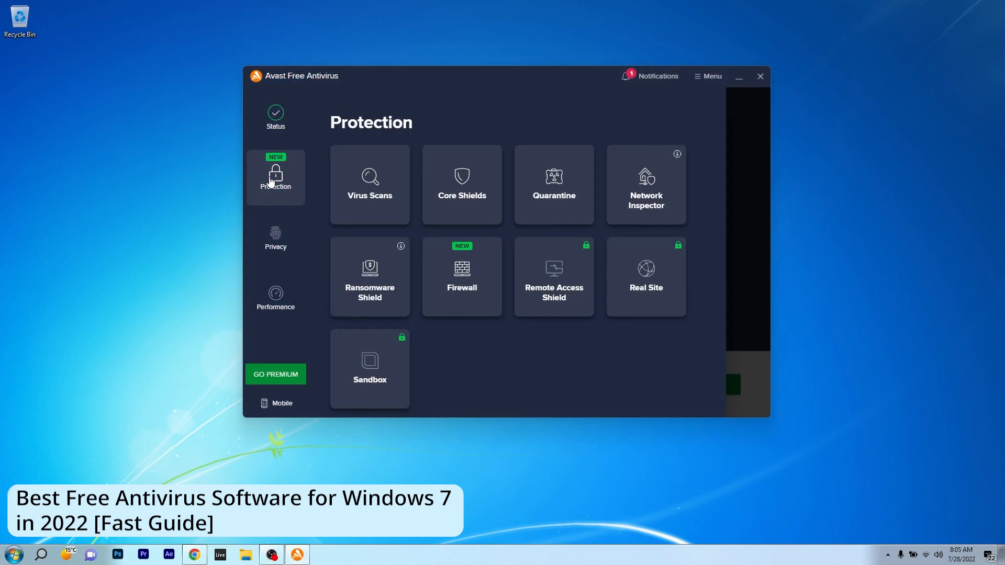
Close Avast's protection overview so ESET Smart Security Premium's home screen shows.
click(760, 75)
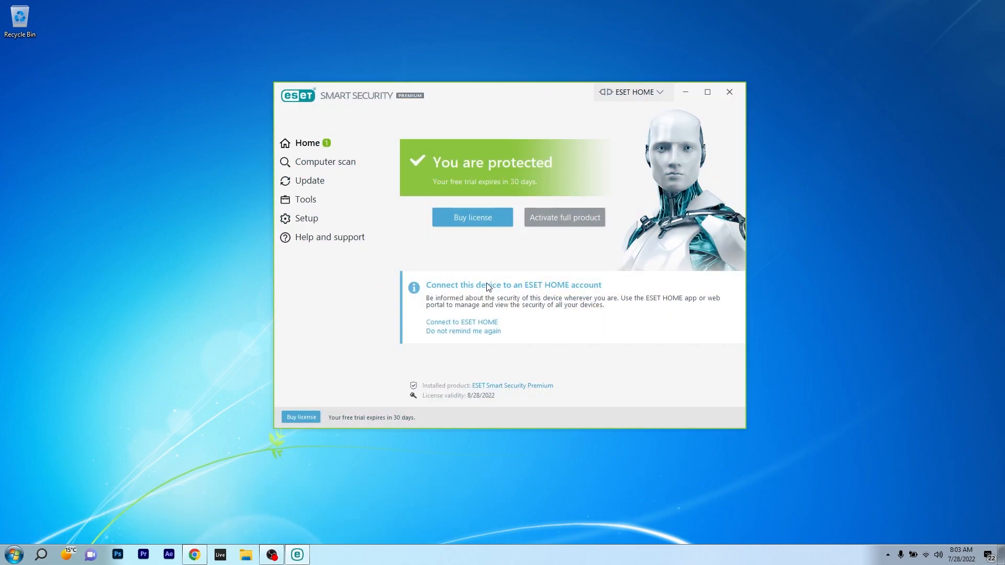
View Computer scan and Update (version 15.2.11.0 up to date), return Home, then reopen Computer scan.
click(324, 161)
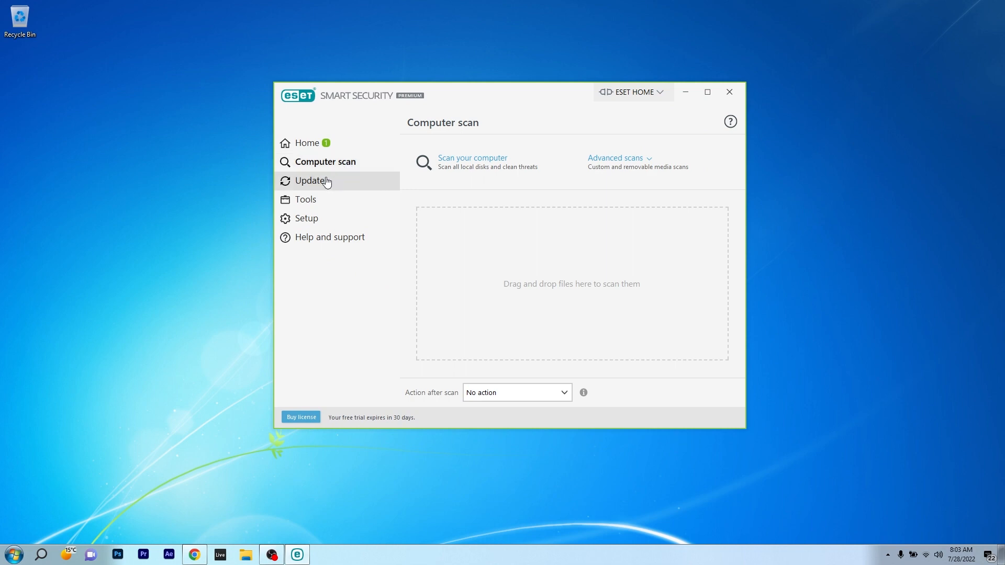
click(309, 180)
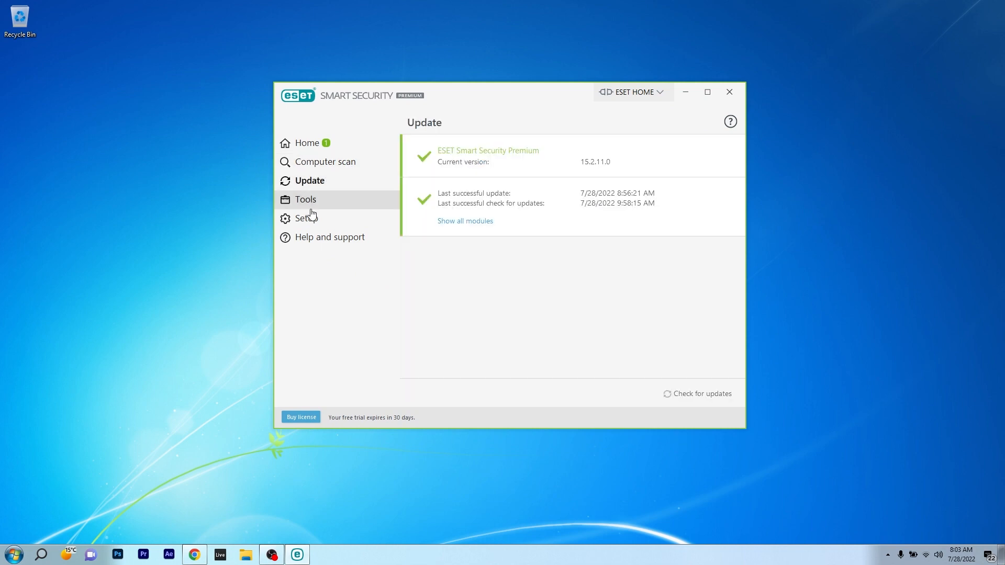
click(307, 142)
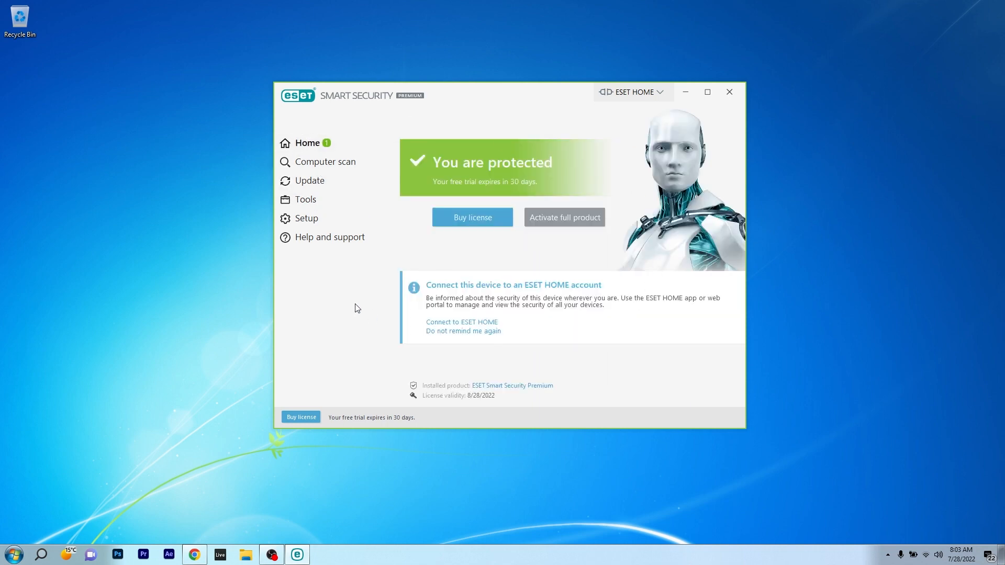
mouse_move(446, 273)
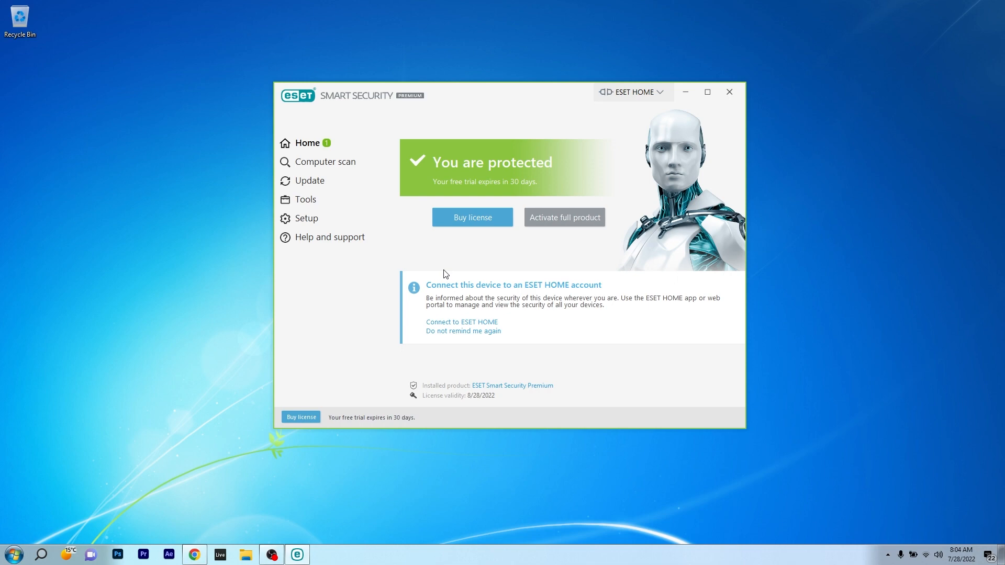
mouse_move(342, 163)
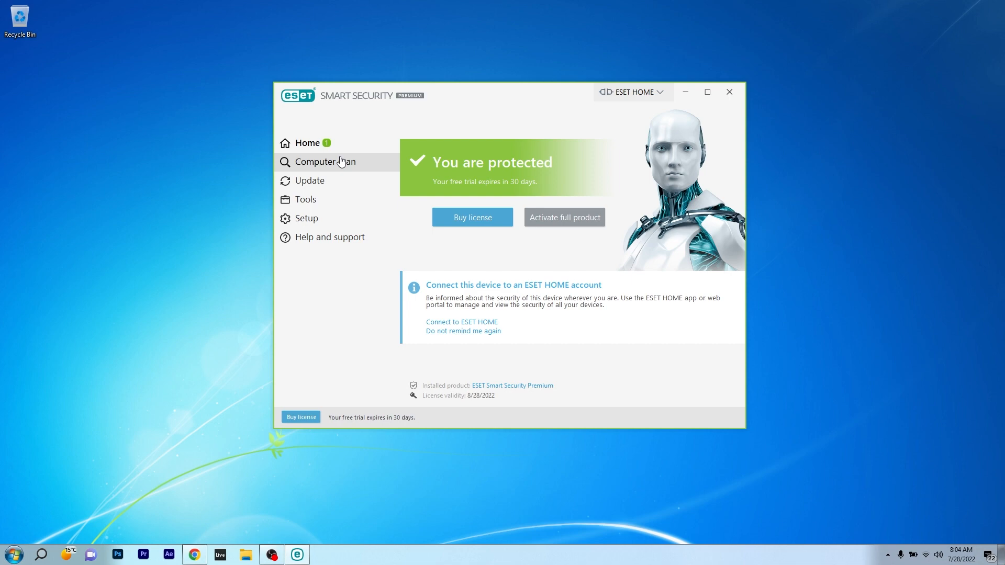
click(326, 162)
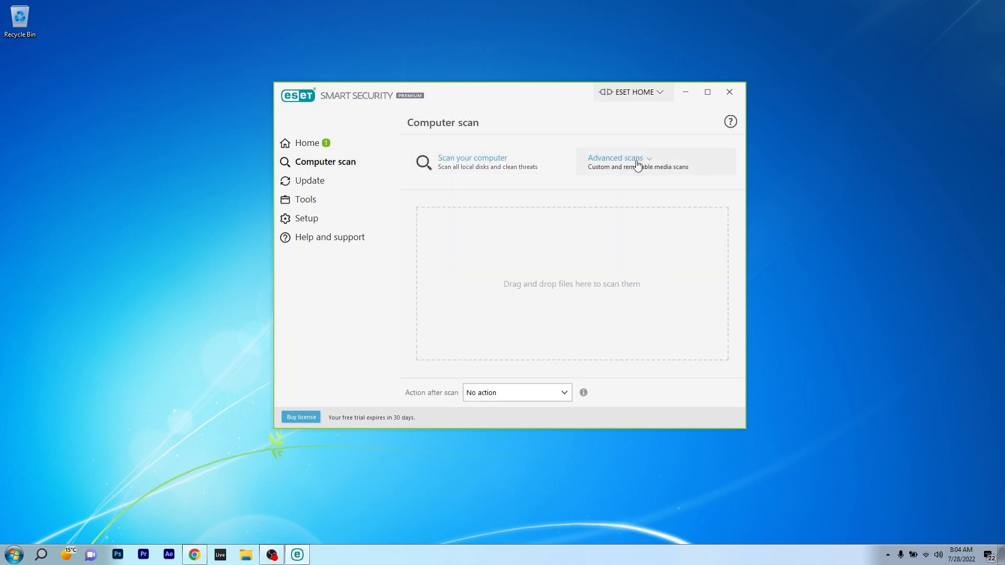
Browse ESET's Tools and More tools pages, then return to the Home protection status.
click(306, 199)
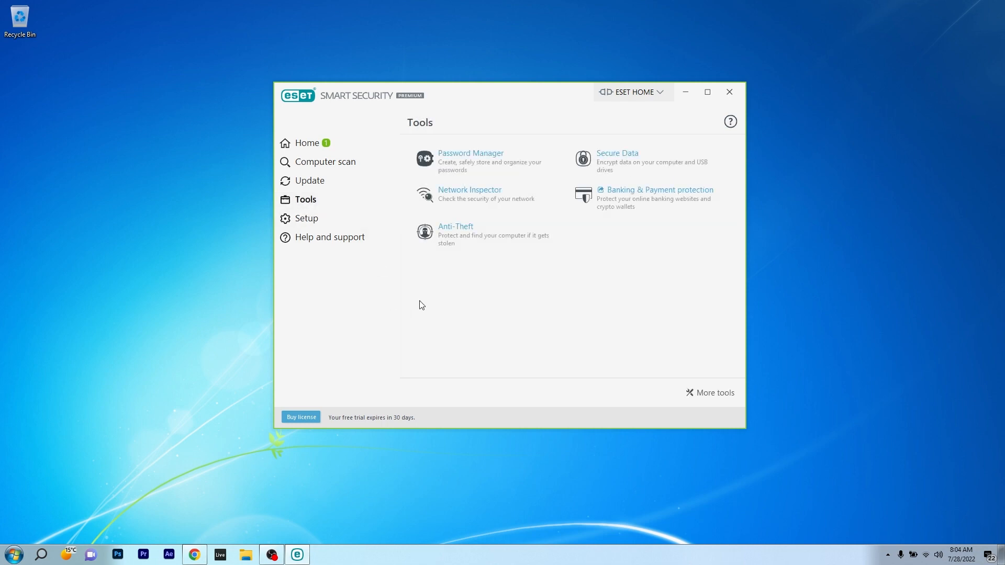
mouse_move(467, 192)
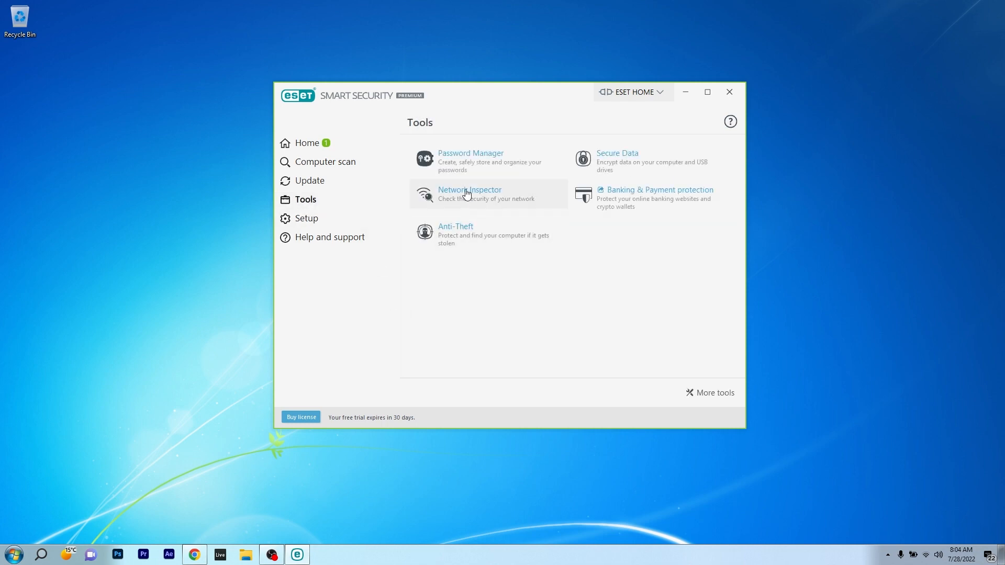
mouse_move(536, 211)
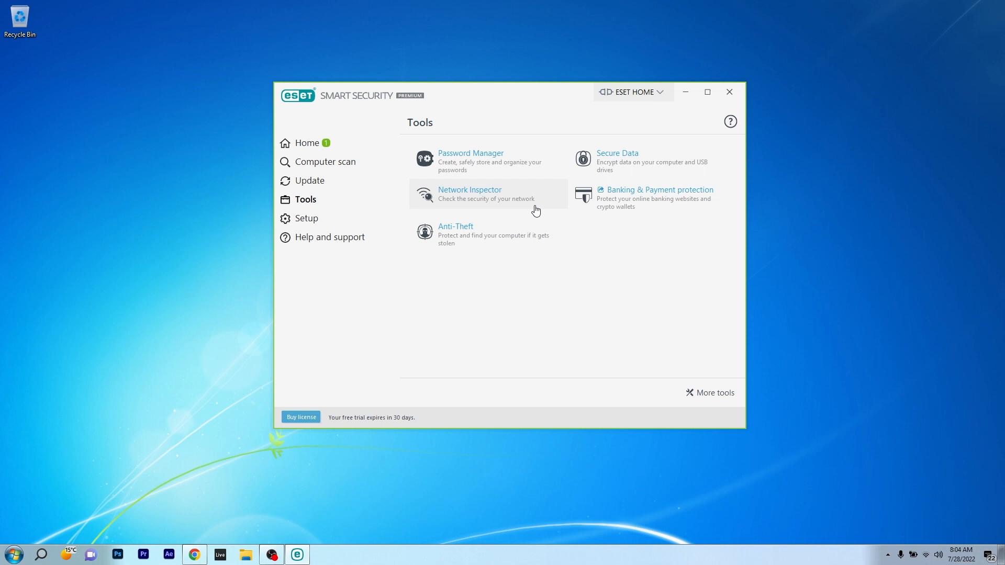
mouse_move(717, 303)
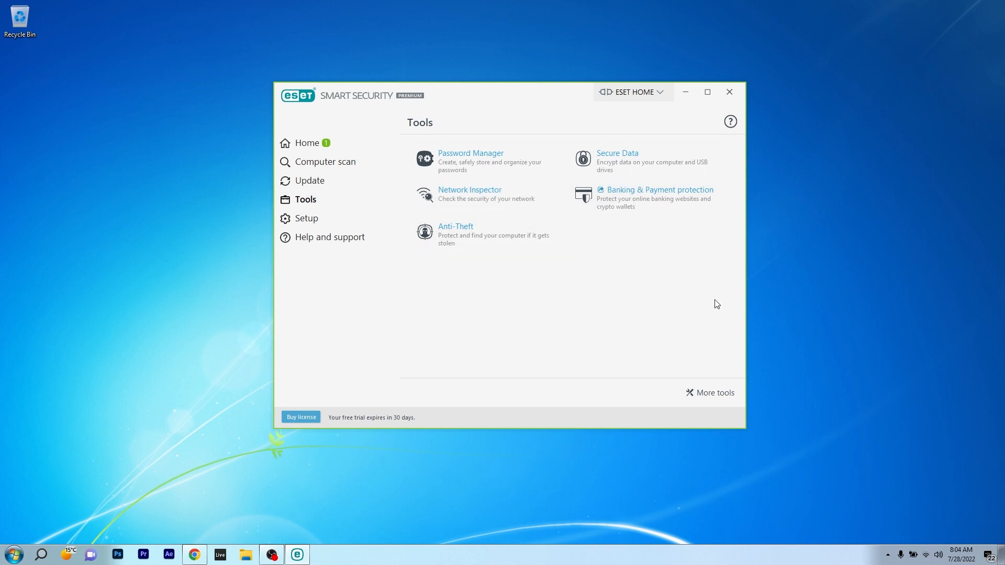
click(715, 393)
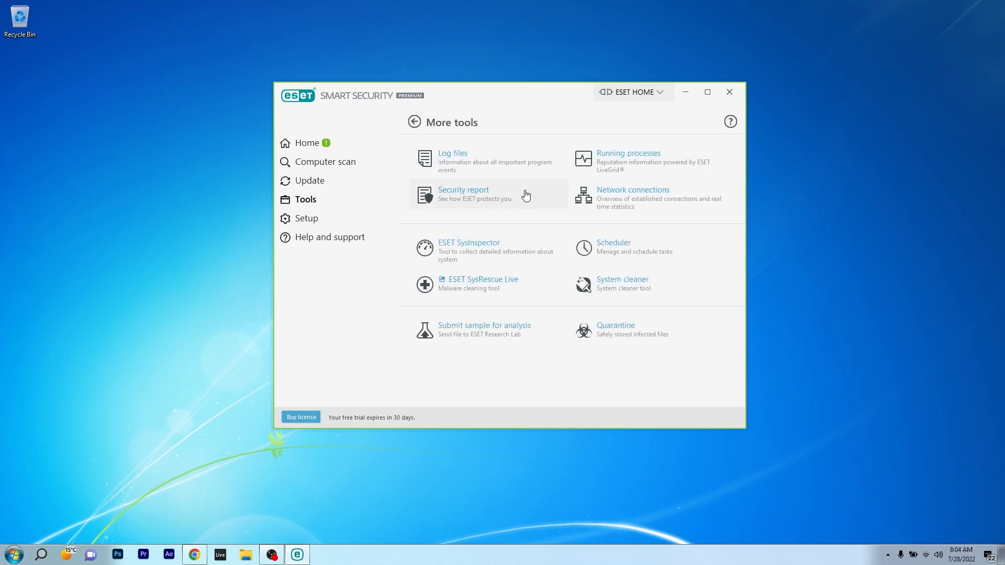
mouse_move(630, 252)
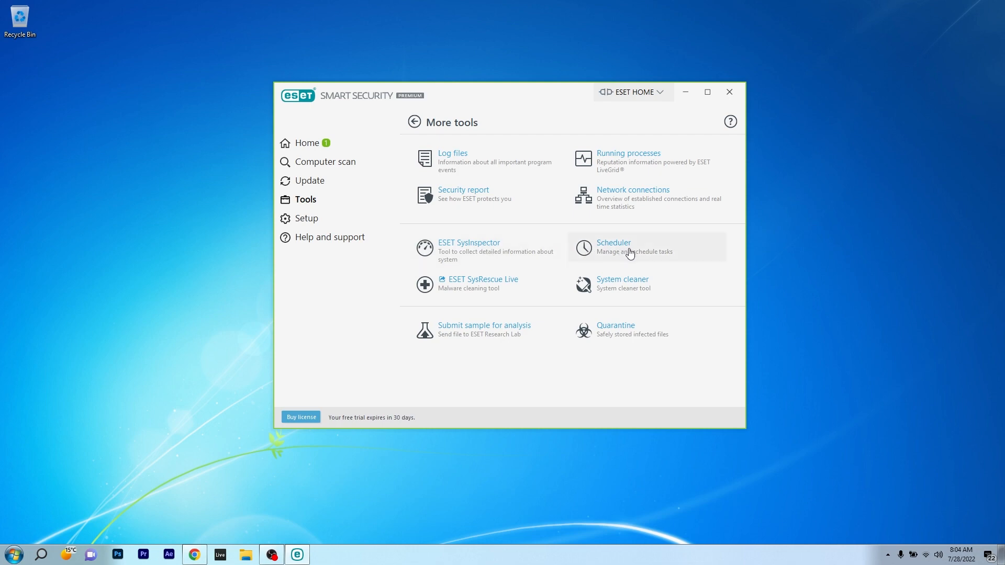
mouse_move(476, 360)
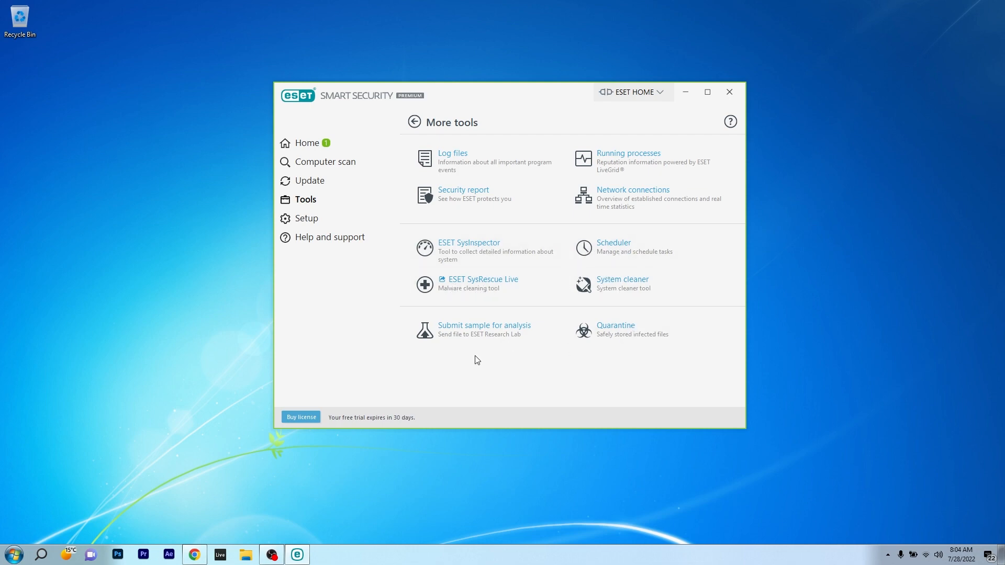
mouse_move(396, 262)
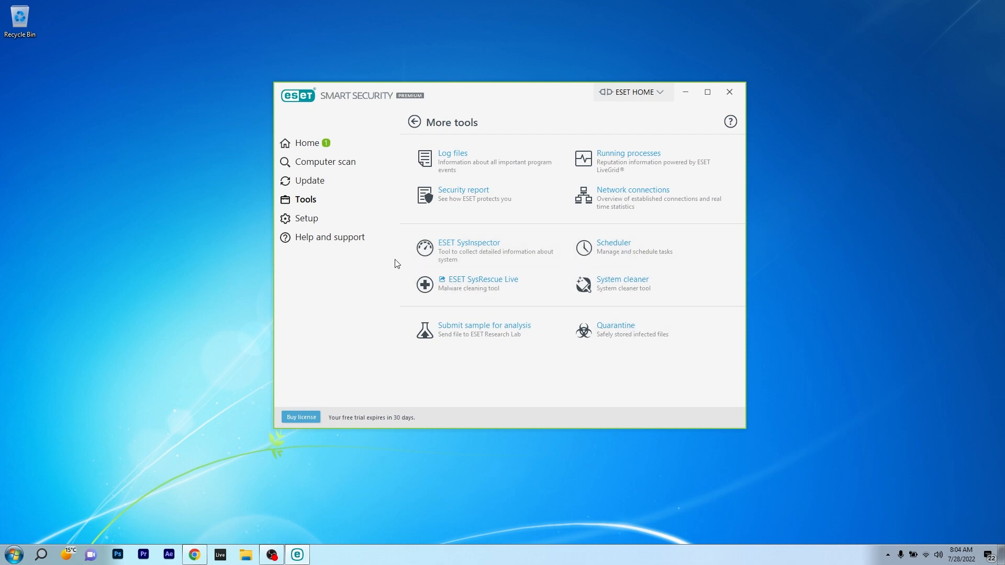
mouse_move(399, 223)
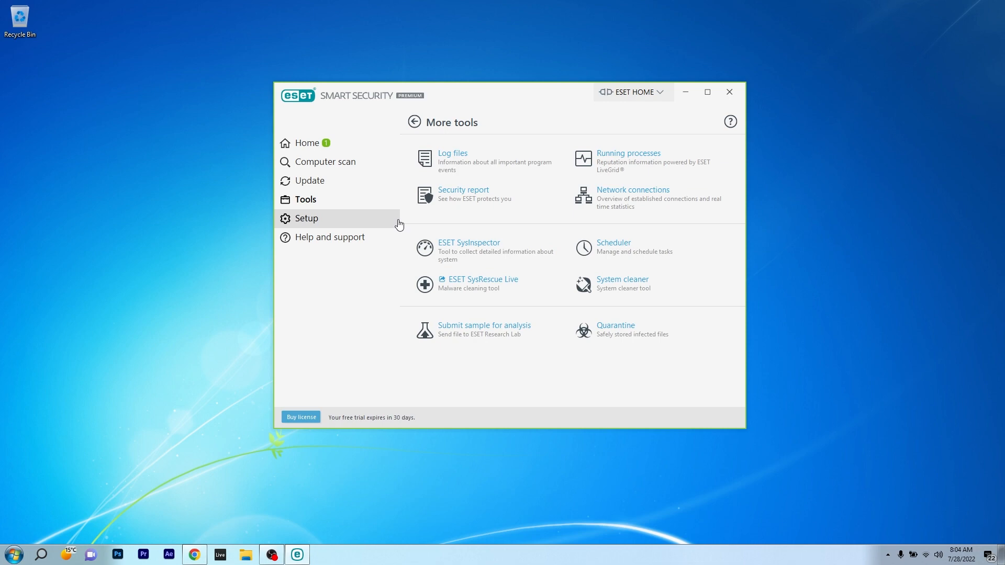
click(307, 142)
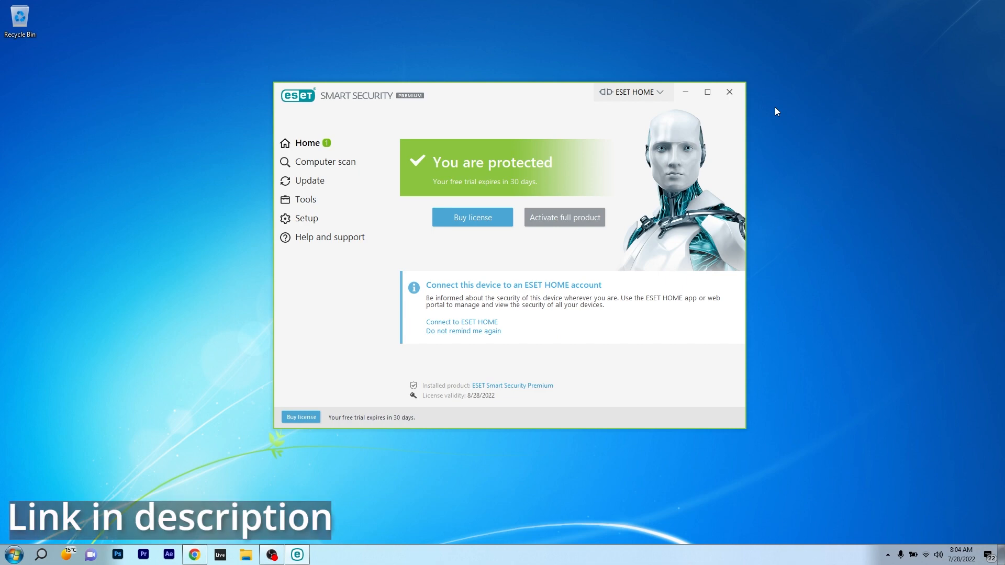
Show Bitdefender's Protection, Privacy and Utilities pages, then return to the Dashboard.
click(729, 92)
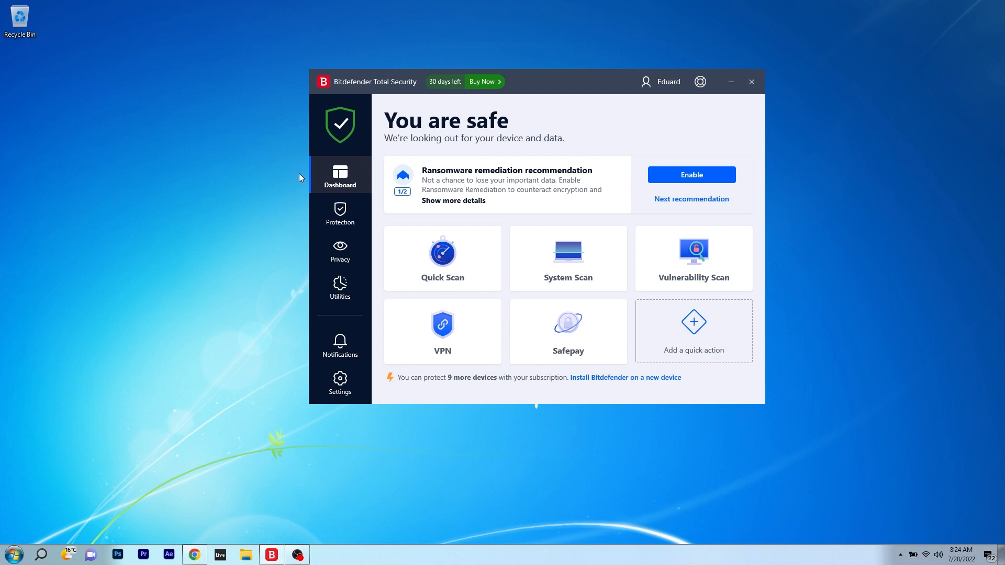
click(339, 214)
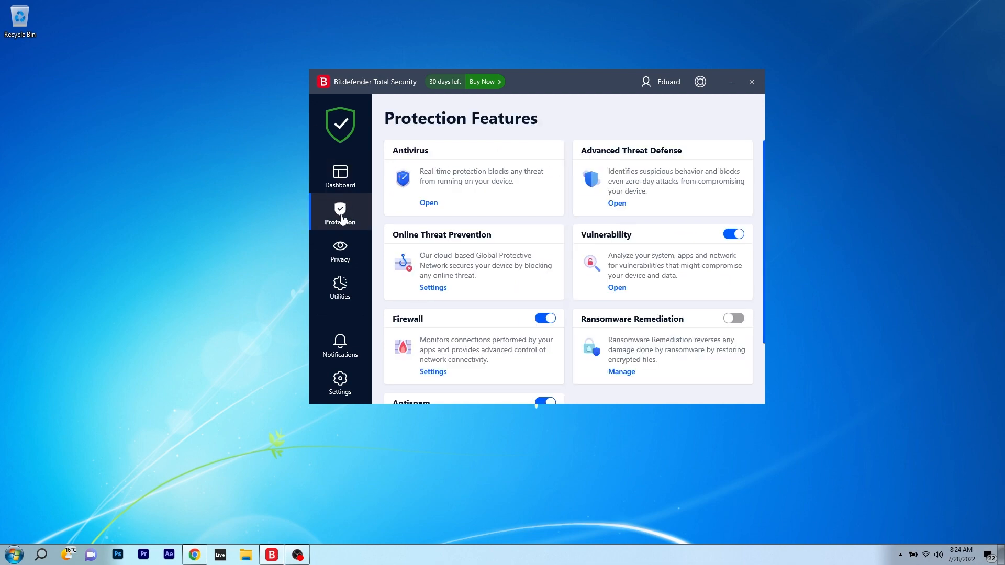
mouse_move(329, 264)
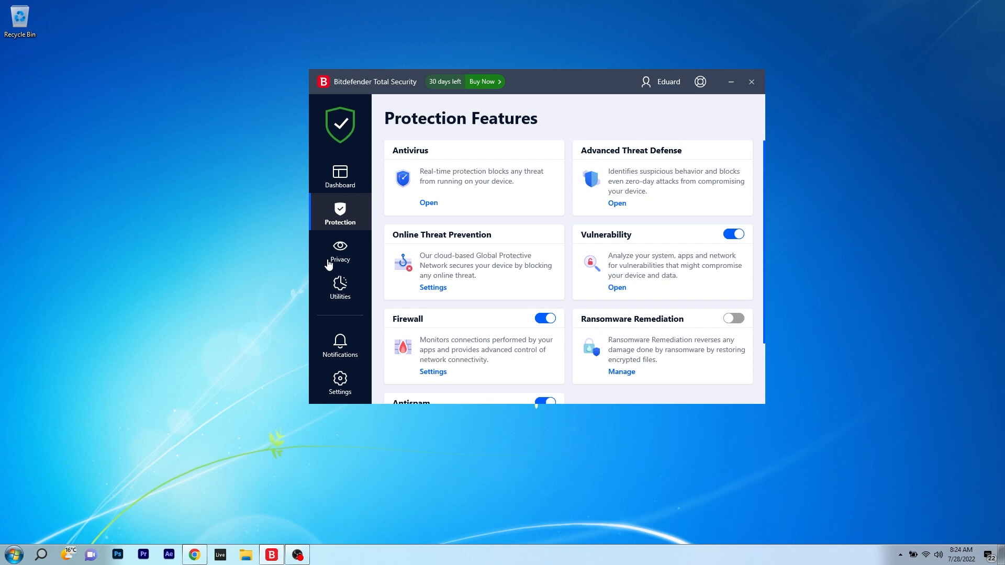
mouse_move(340, 260)
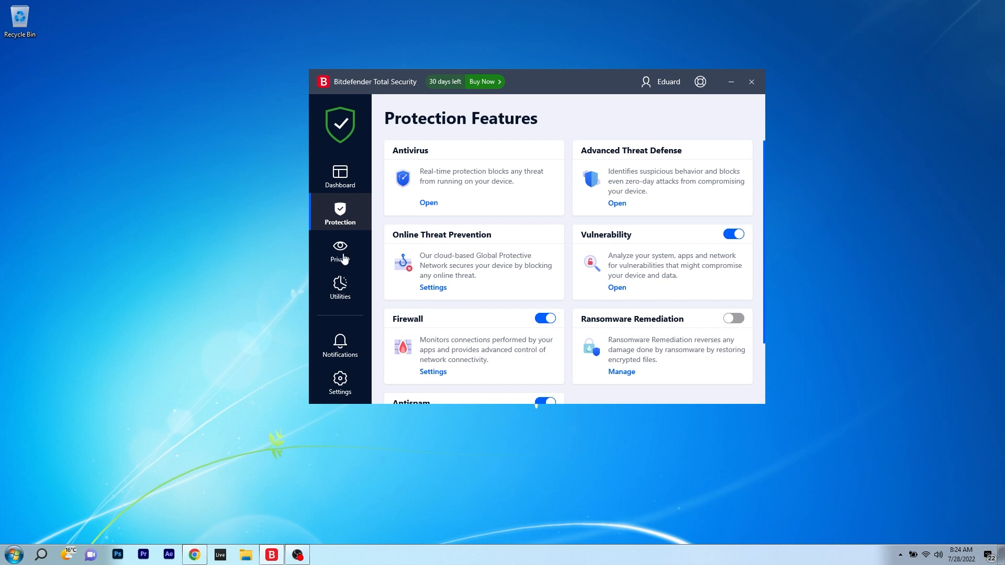
click(340, 249)
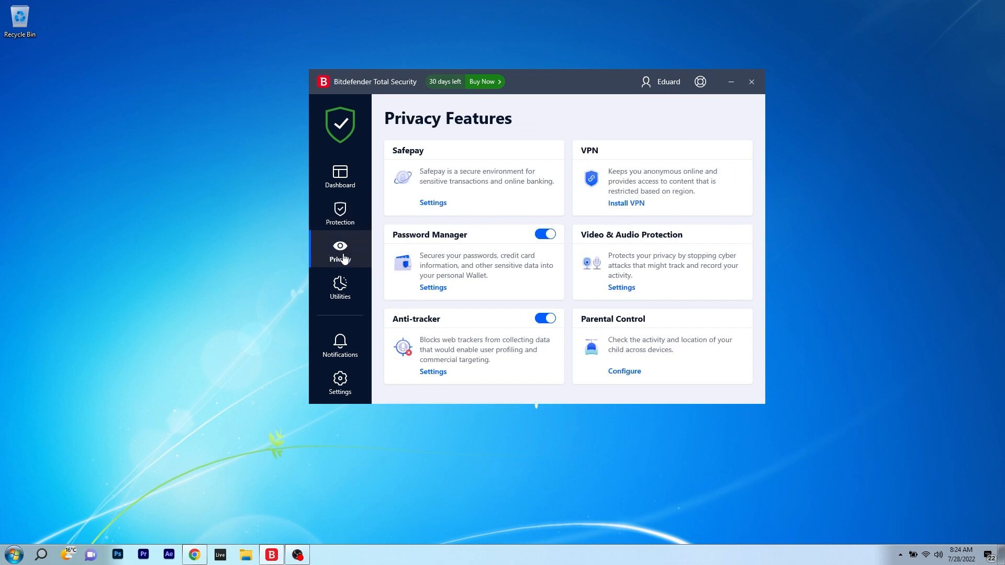
click(339, 287)
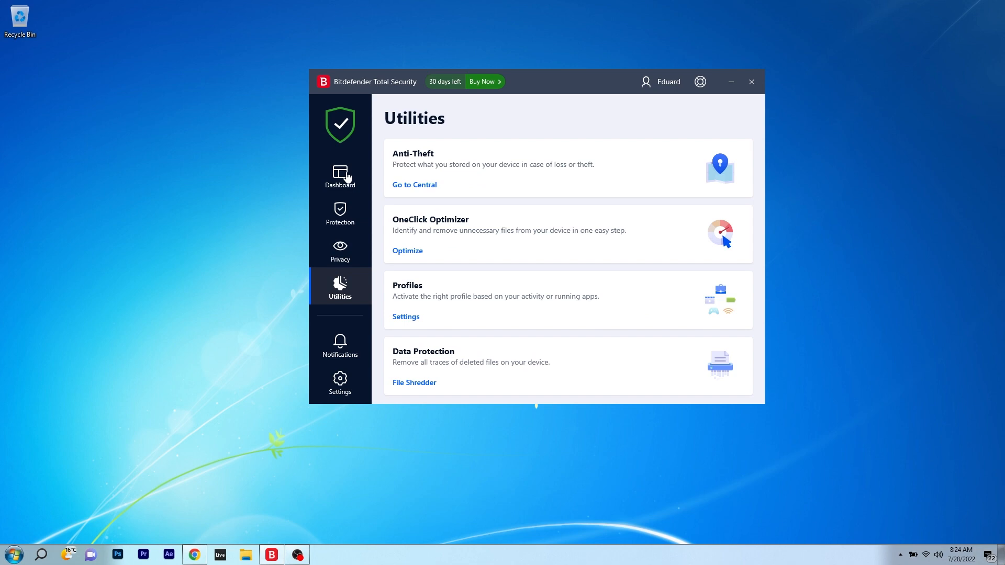
click(339, 177)
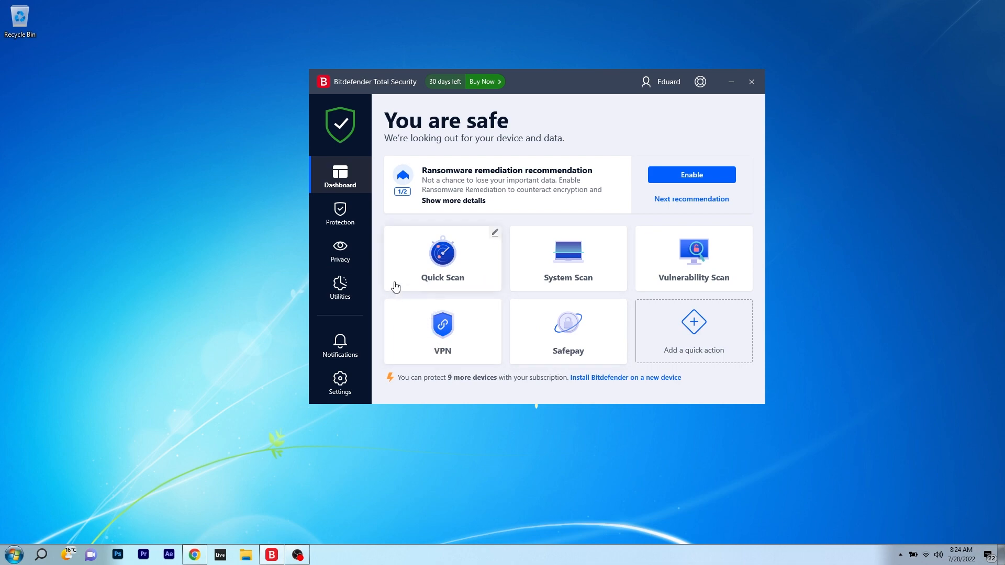
mouse_move(354, 295)
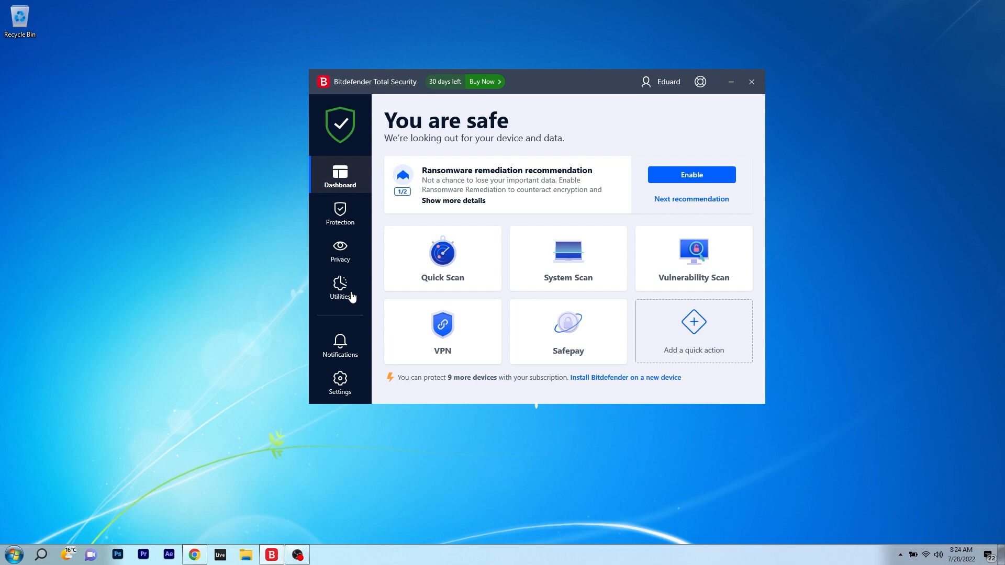
click(339, 212)
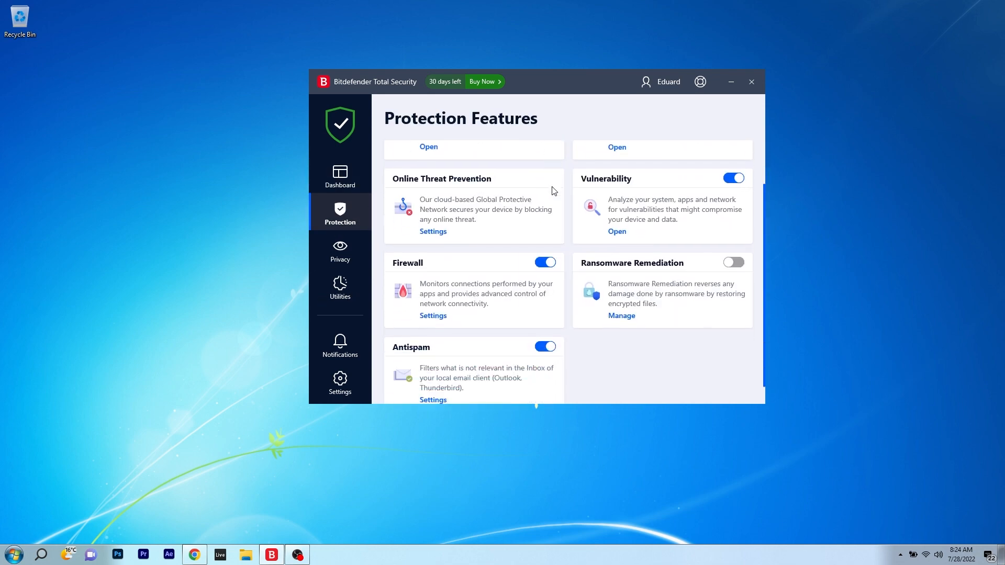
scroll(up, 3)
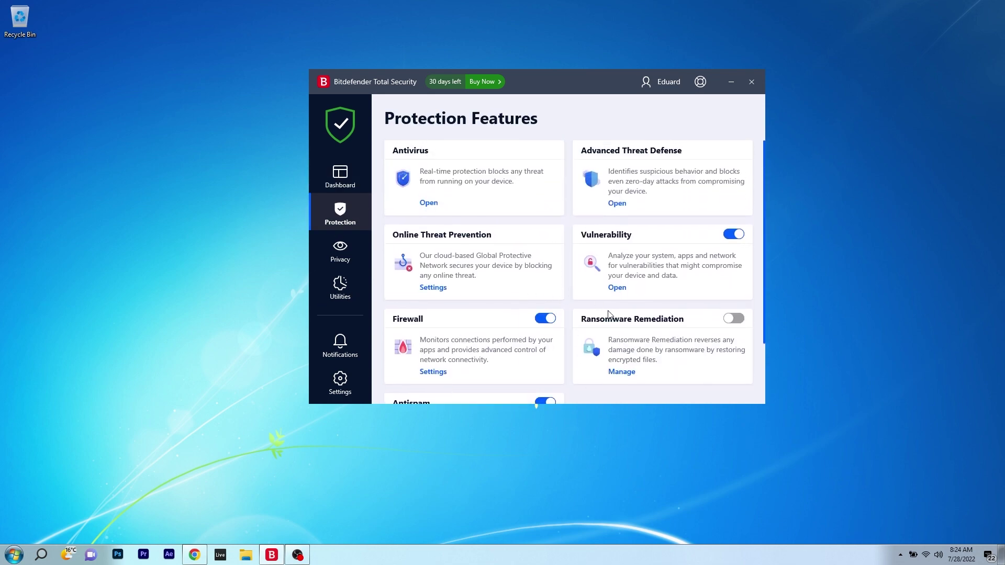
click(341, 289)
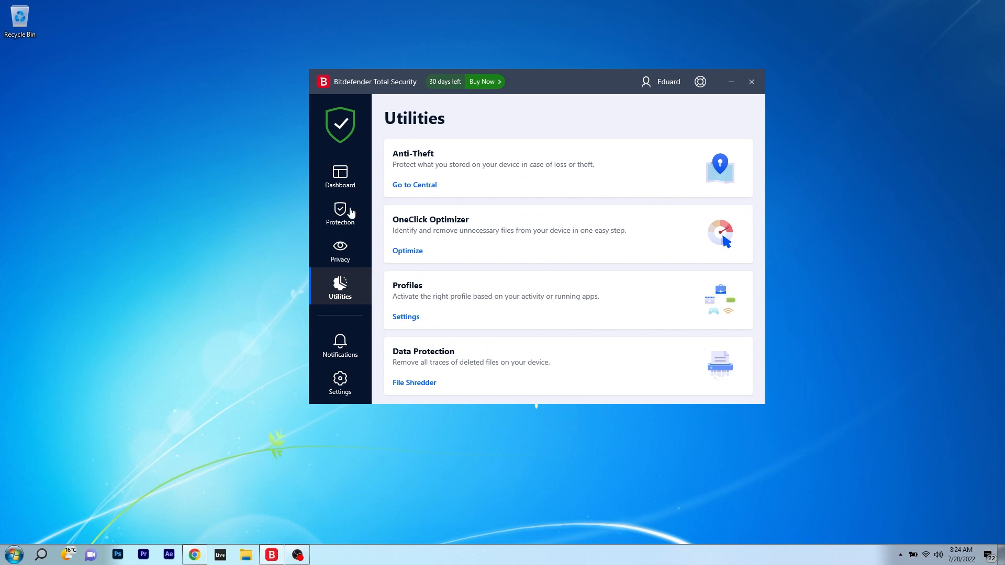
click(339, 177)
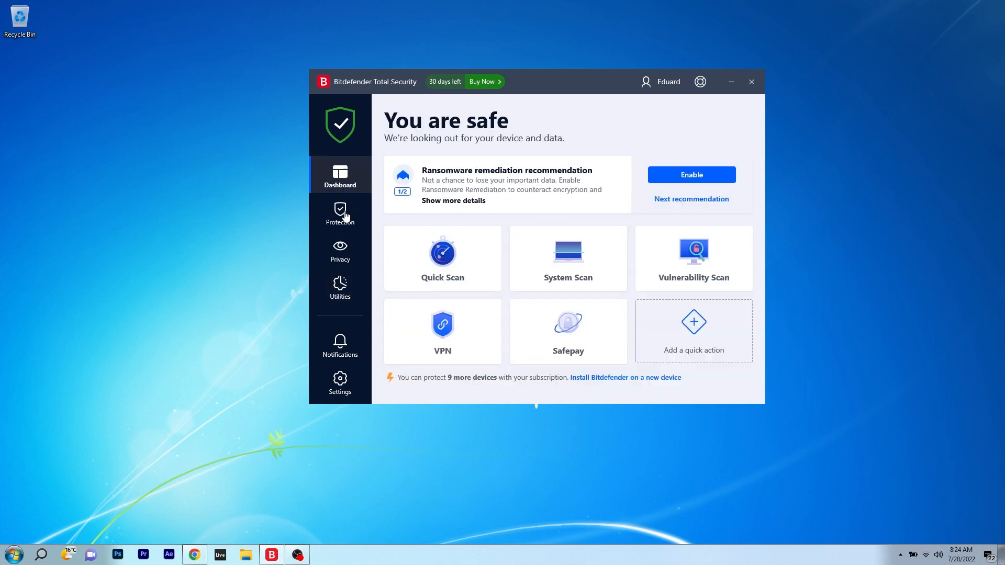
click(339, 214)
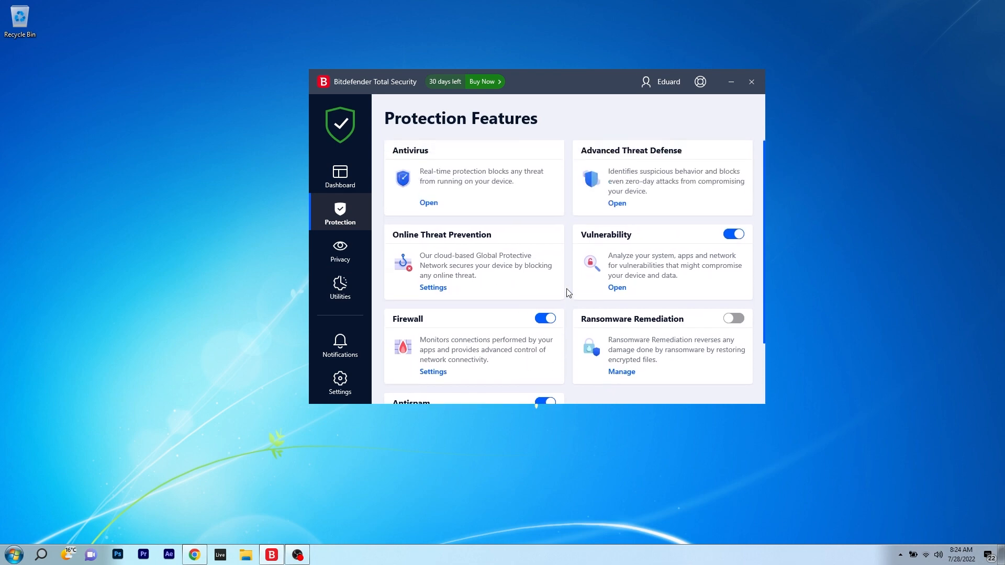
mouse_move(763, 69)
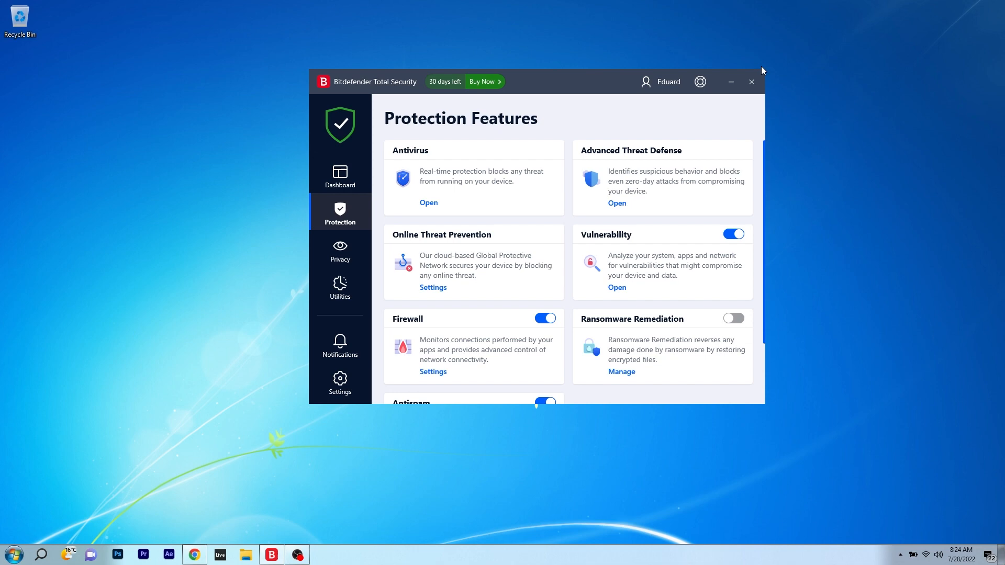
click(339, 175)
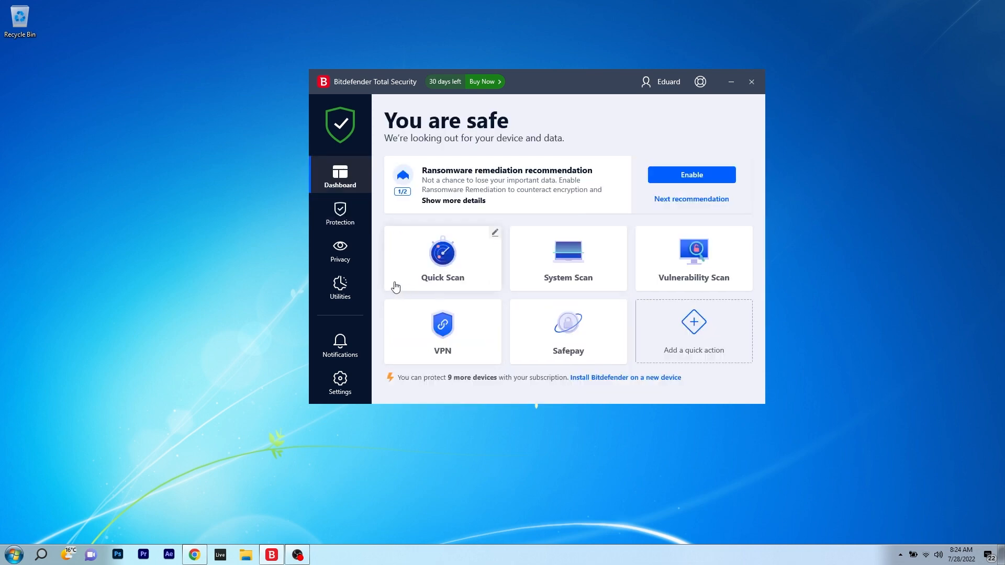
click(340, 214)
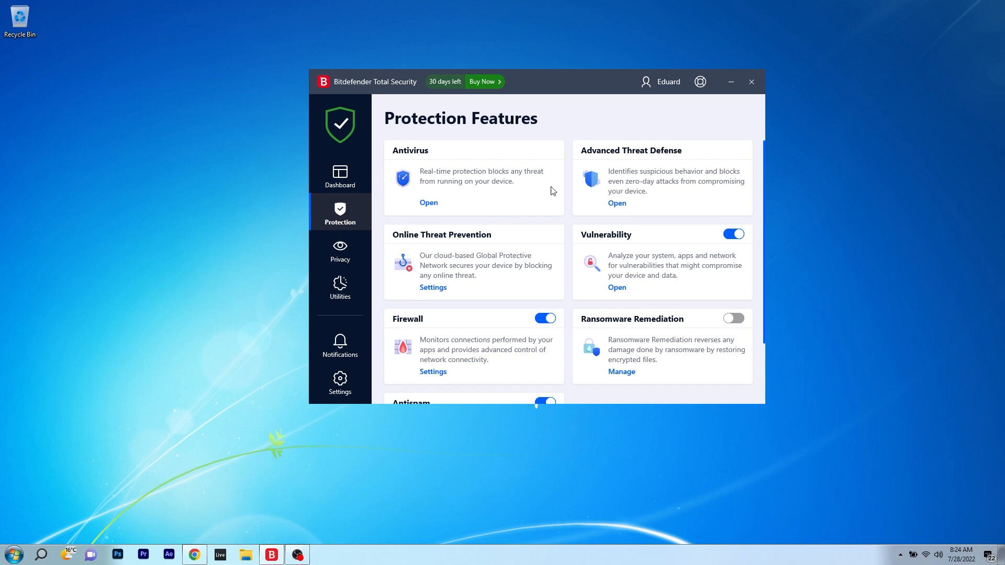
mouse_move(529, 289)
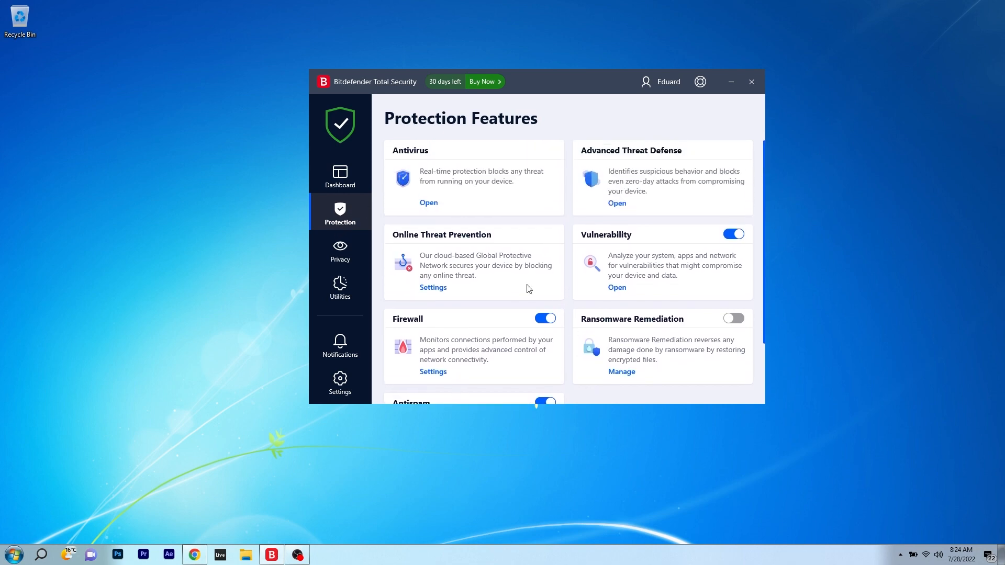
click(340, 288)
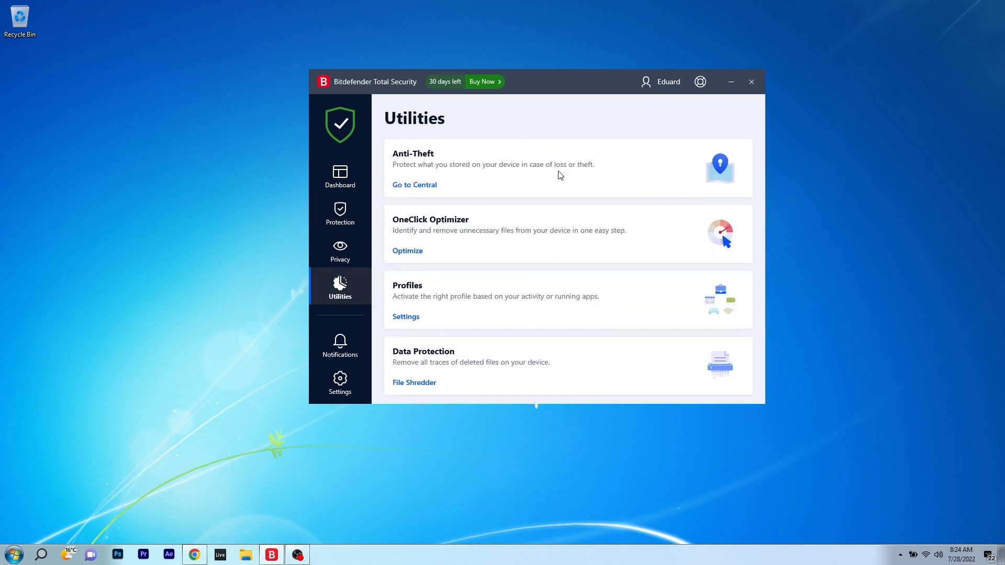
mouse_move(352, 211)
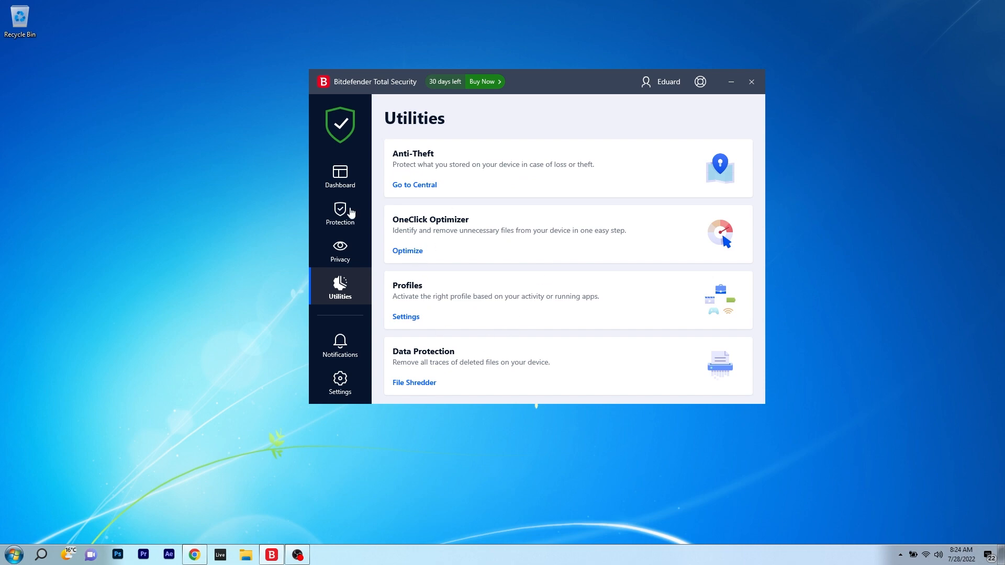
click(339, 176)
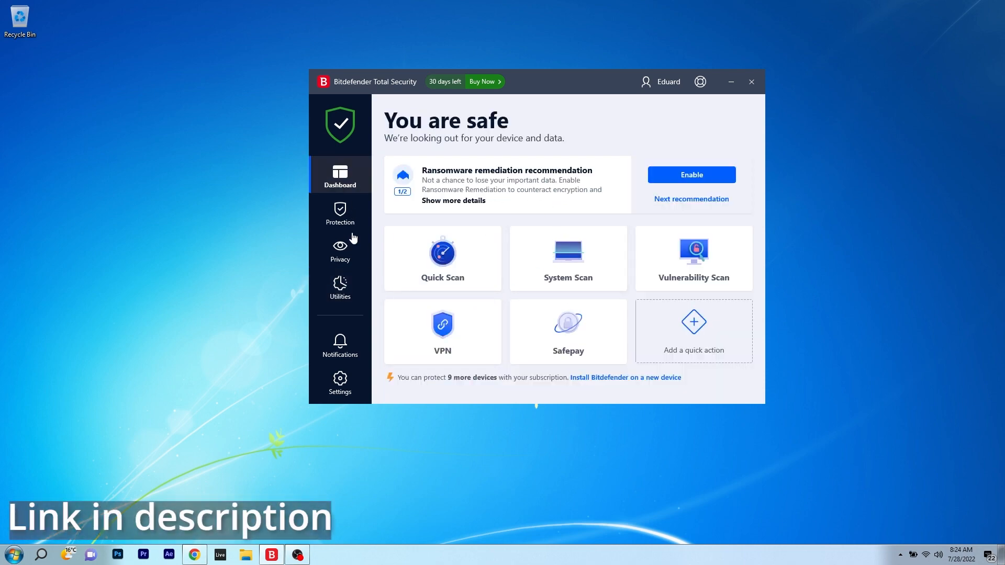
Start a Critical areas scan in Panda Dome, then cancel it and confirm Yes.
click(340, 214)
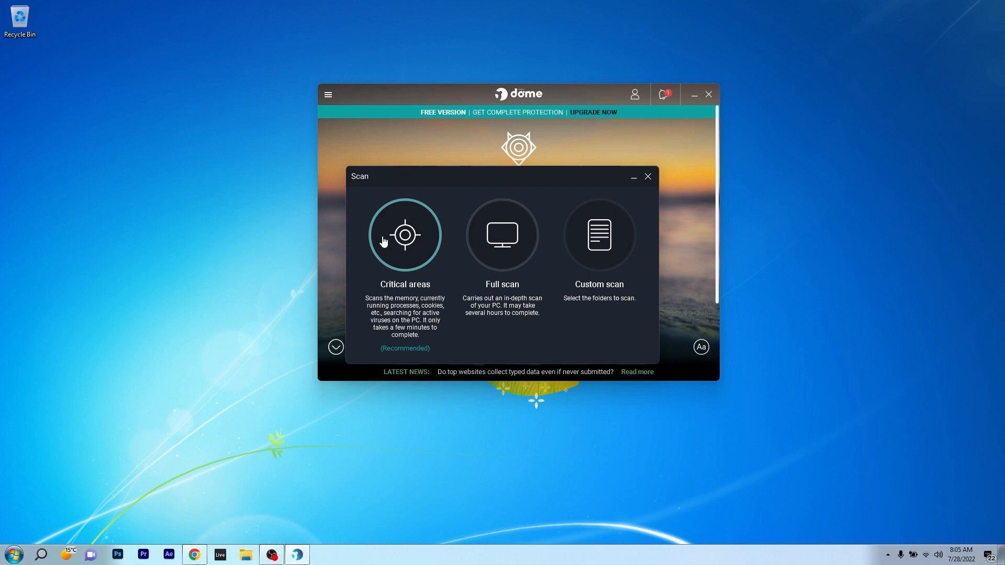
click(405, 234)
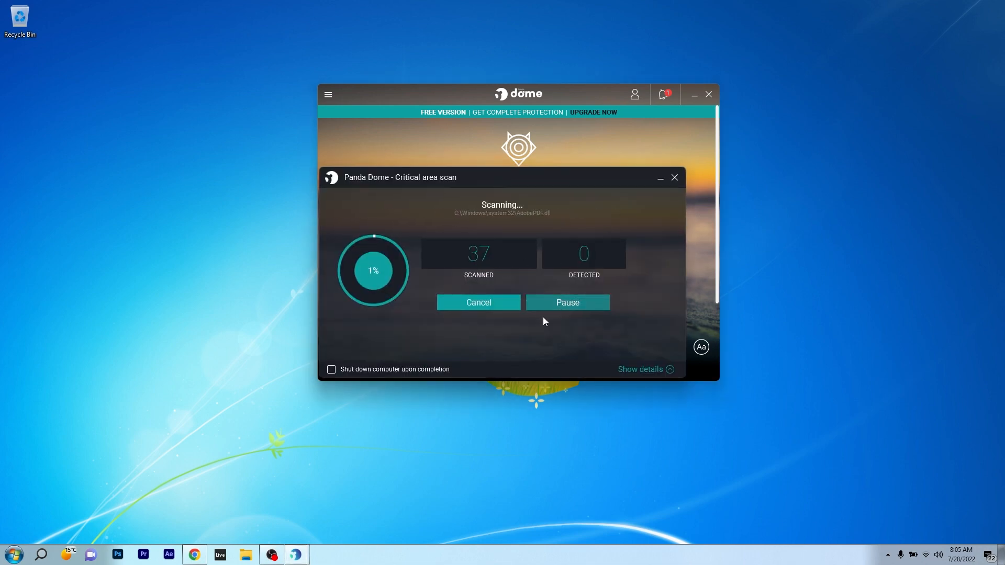
click(478, 303)
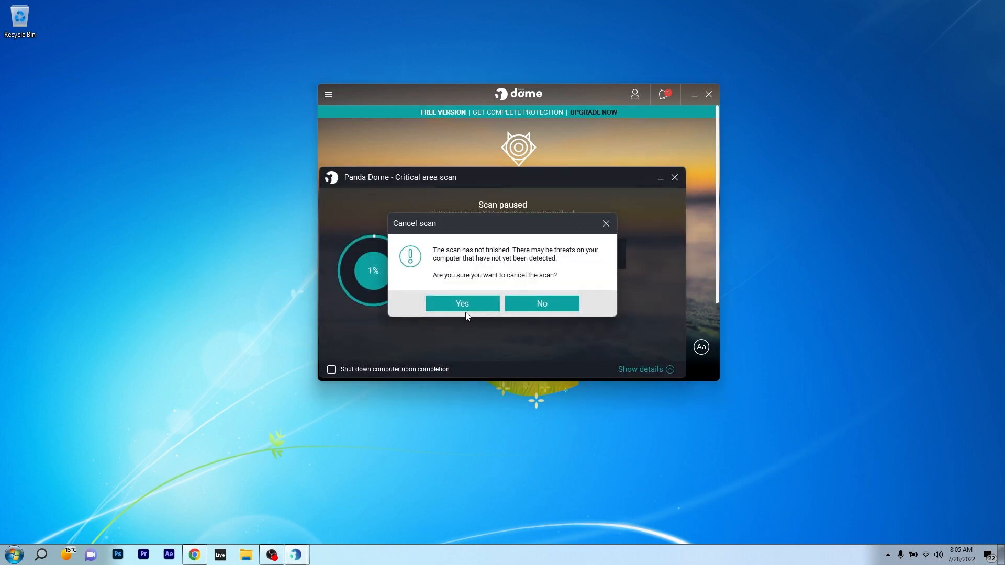
click(463, 303)
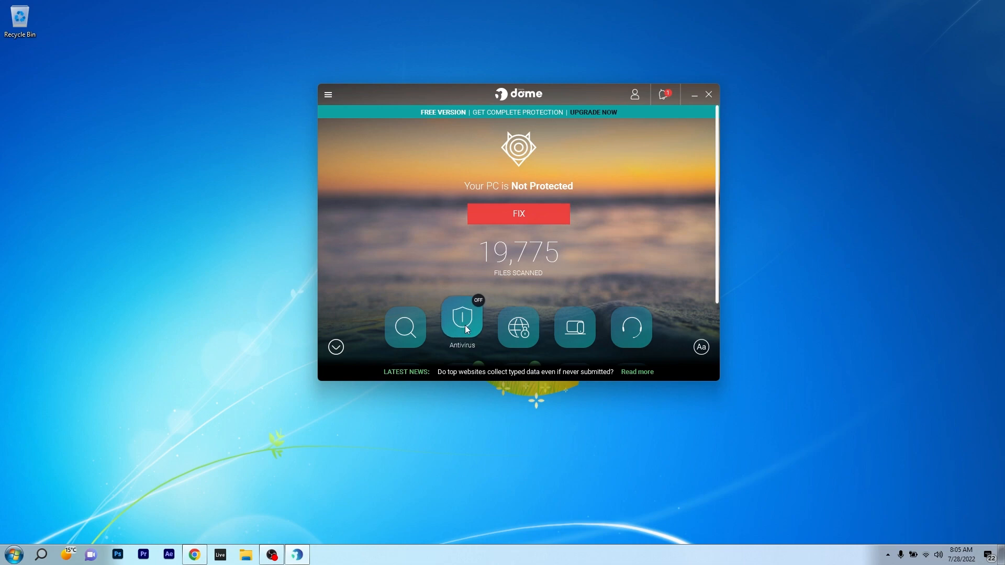
Visit the Antivirus and My devices pages, going back home each time, then switch away to Avast.
click(463, 326)
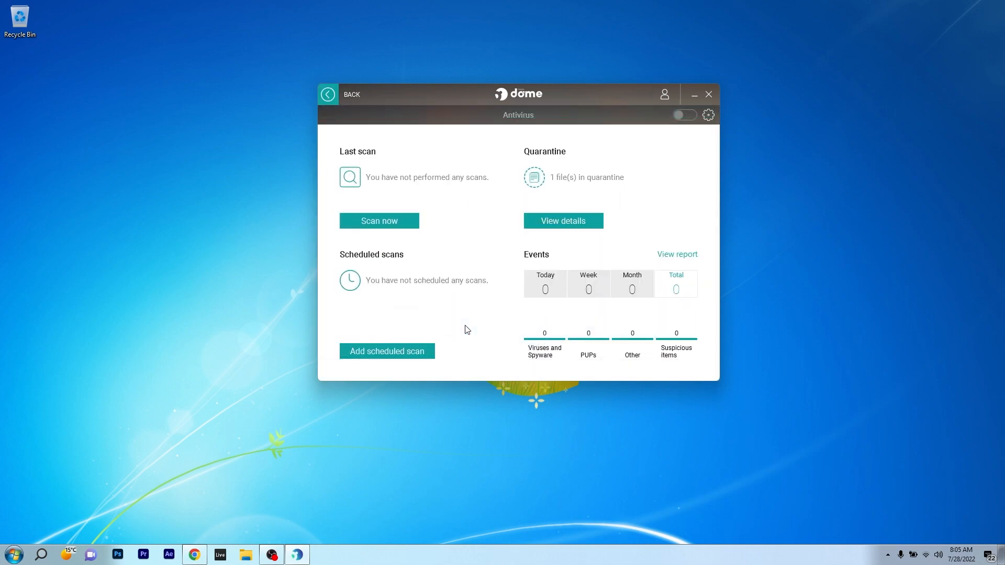
click(328, 94)
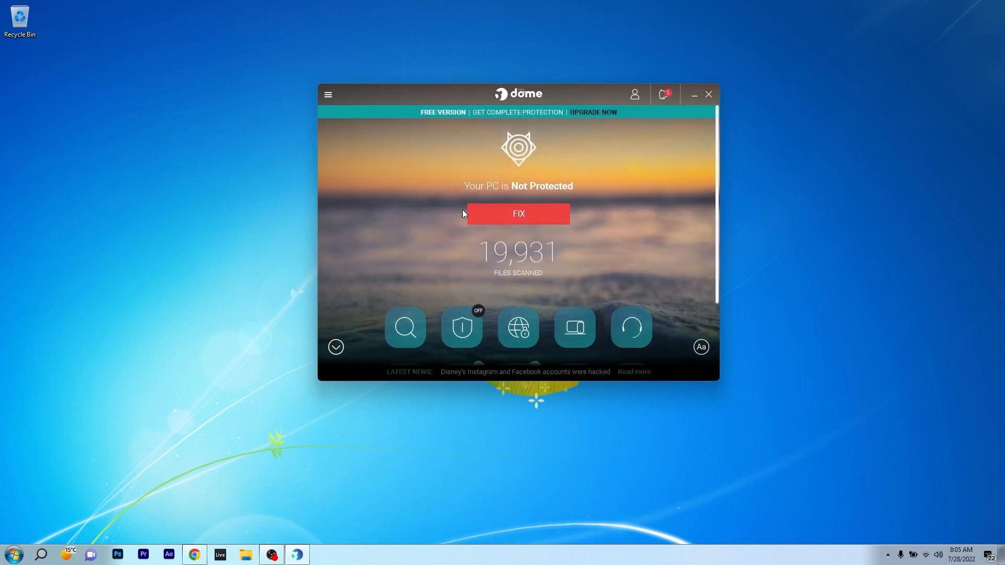
click(518, 328)
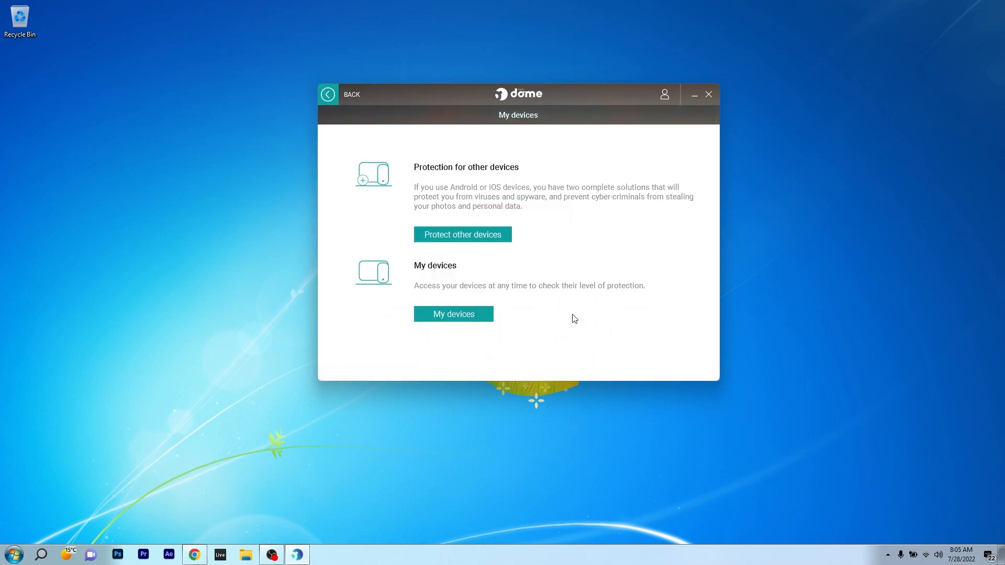
click(328, 94)
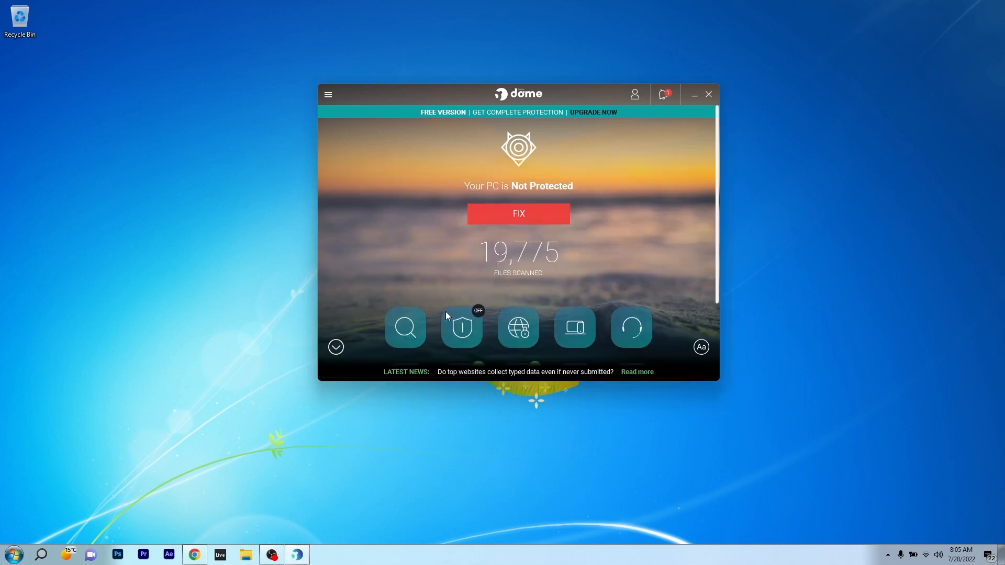
click(461, 327)
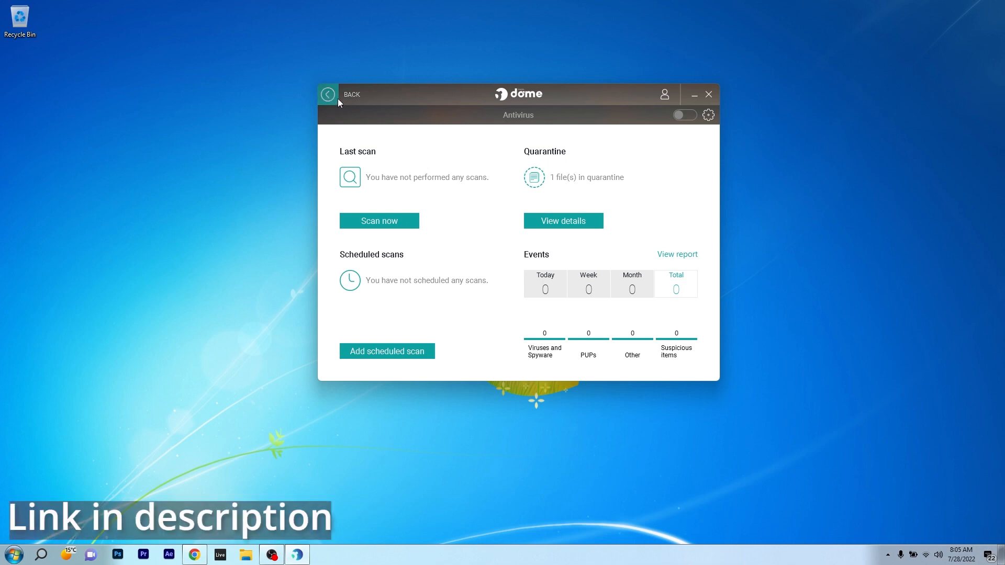
click(327, 95)
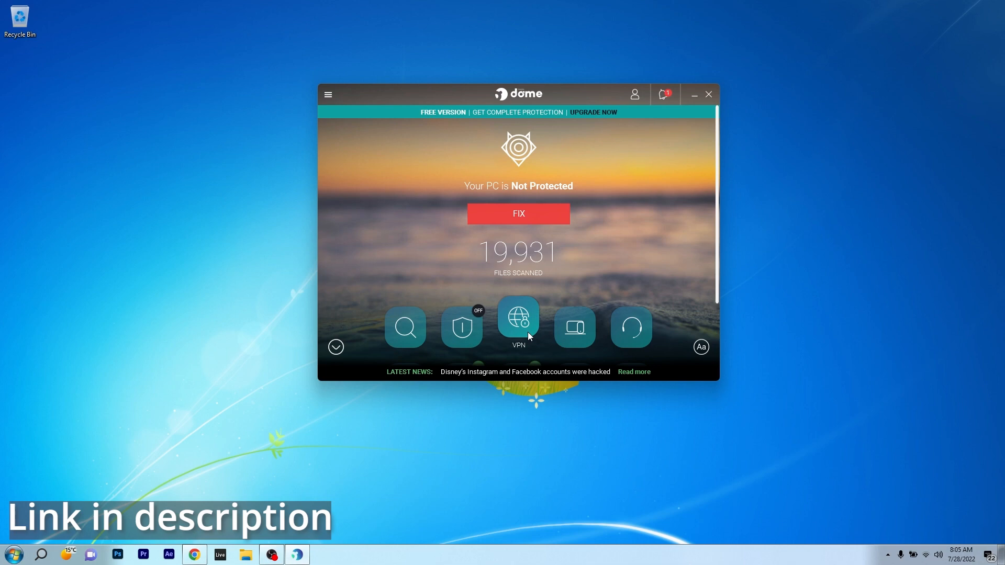
click(708, 94)
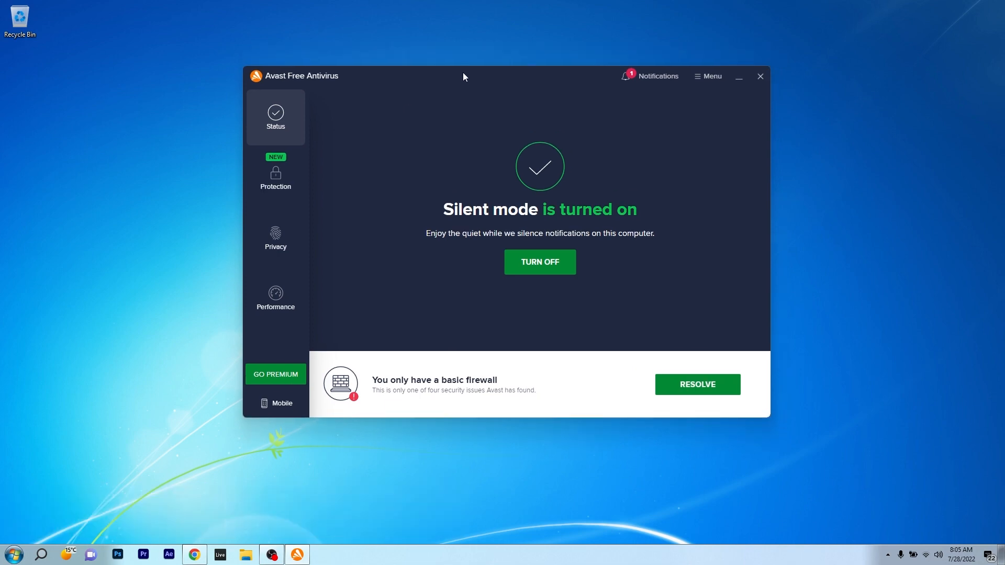
click(275, 178)
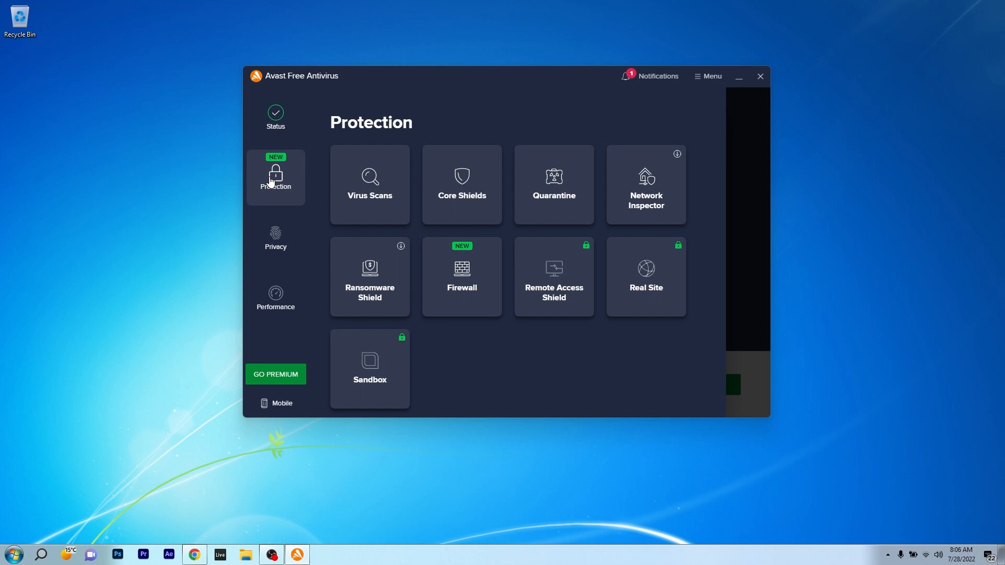
mouse_move(337, 321)
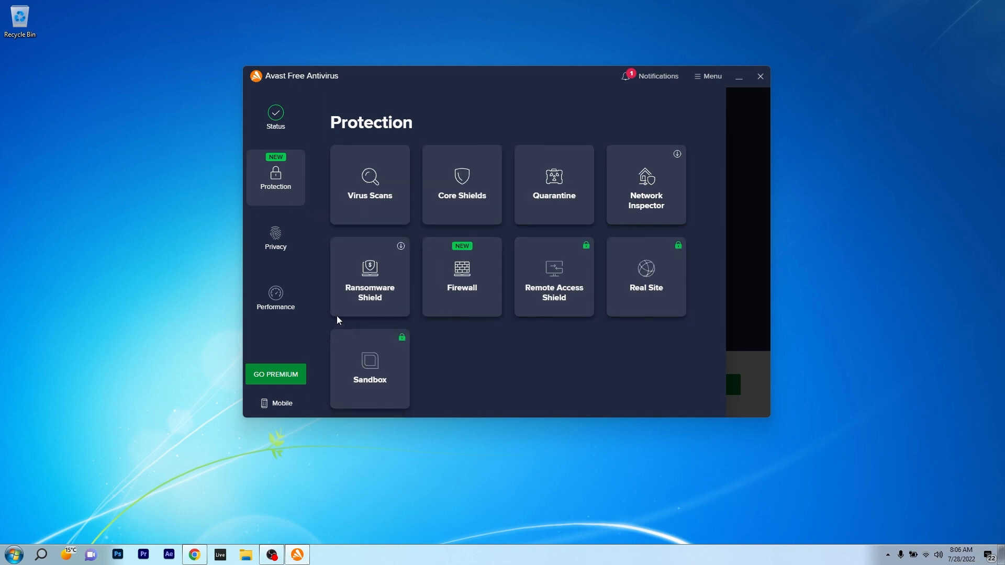
click(276, 297)
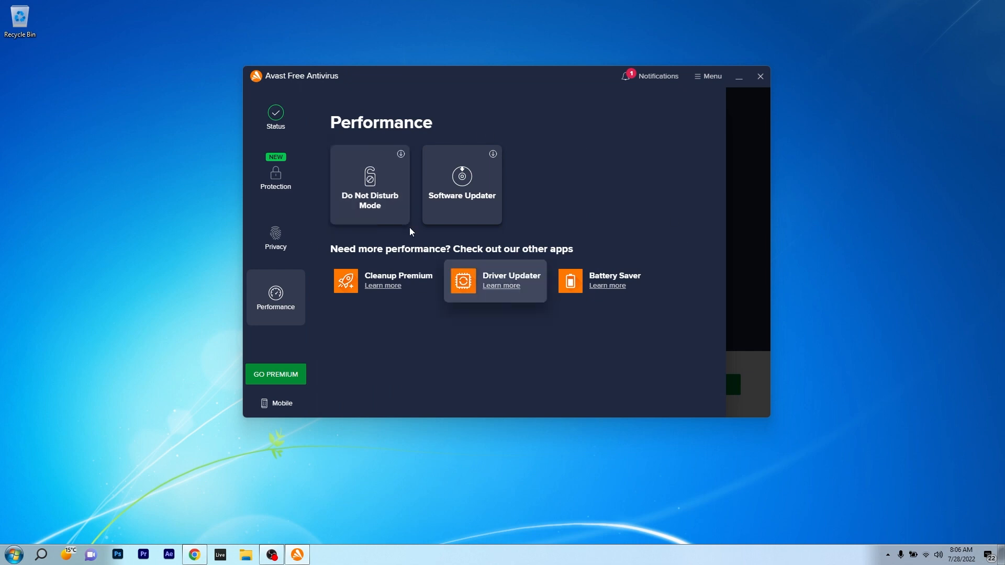
click(275, 116)
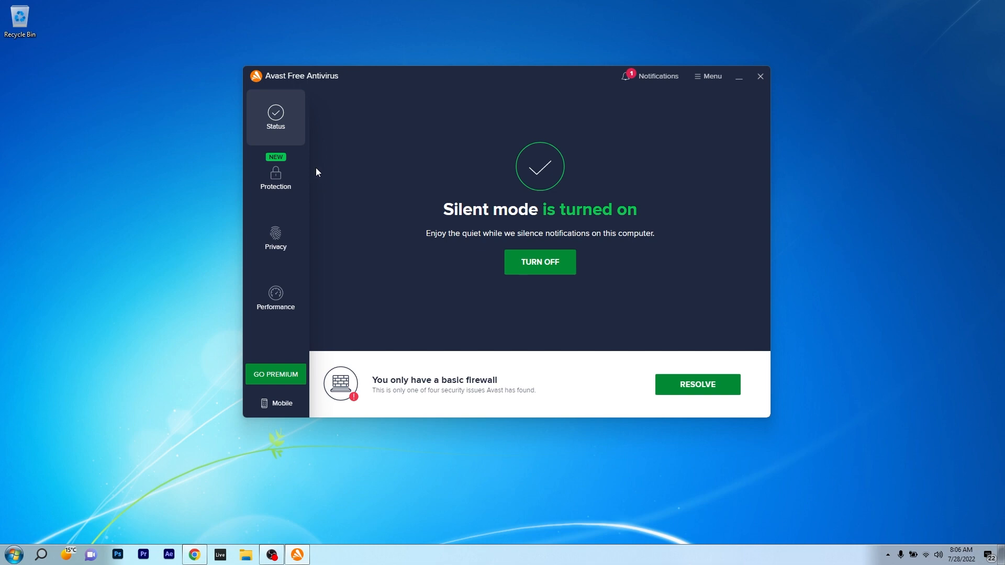
Browse Avast's Protection, Performance and Status pages, ending on Protection.
click(276, 175)
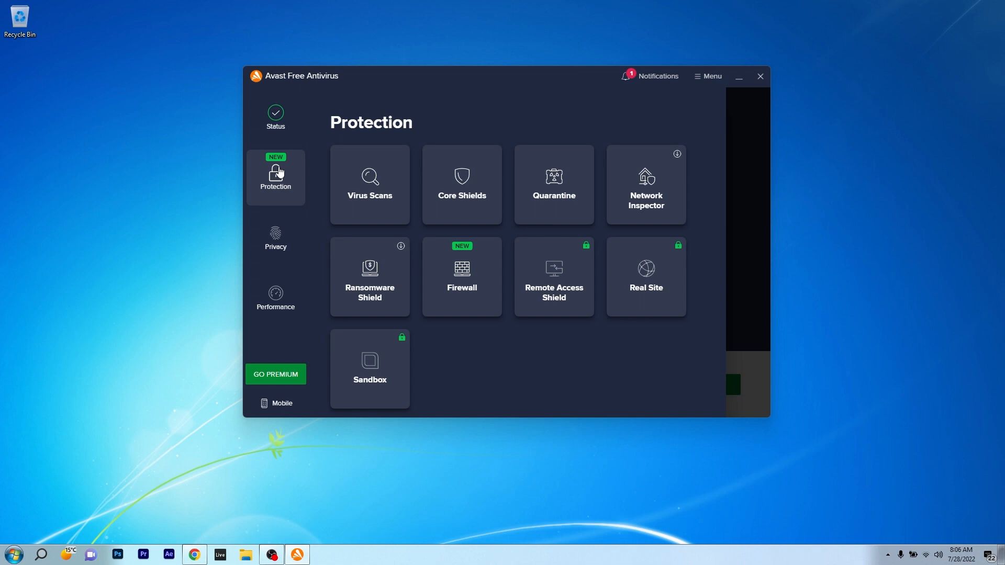
mouse_move(527, 180)
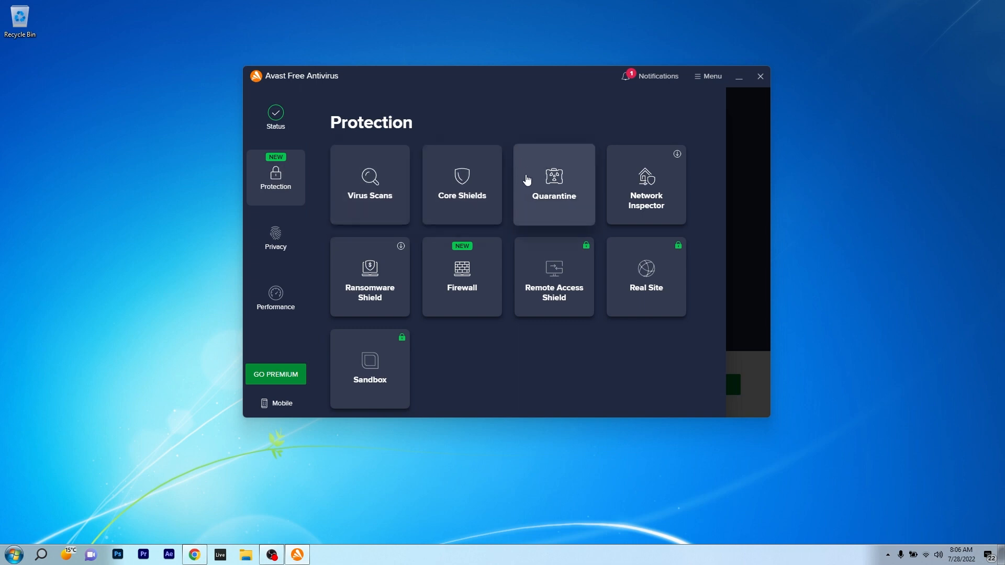
mouse_move(400, 251)
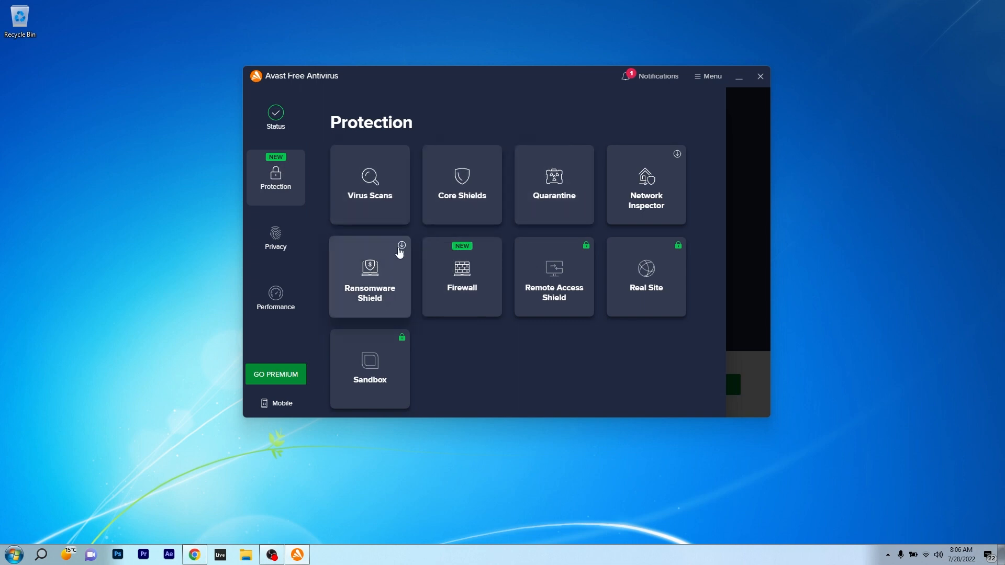
mouse_move(371, 384)
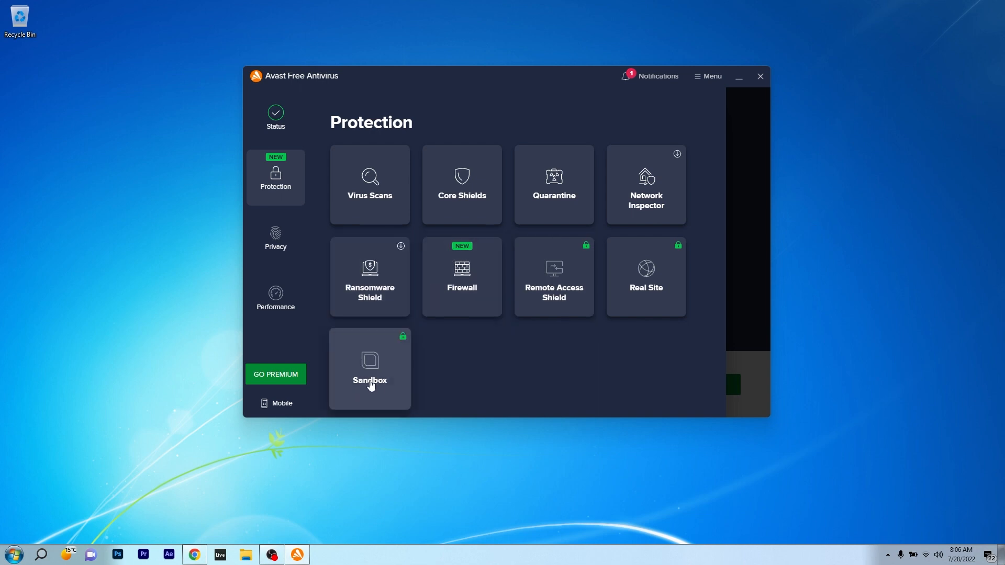
click(276, 296)
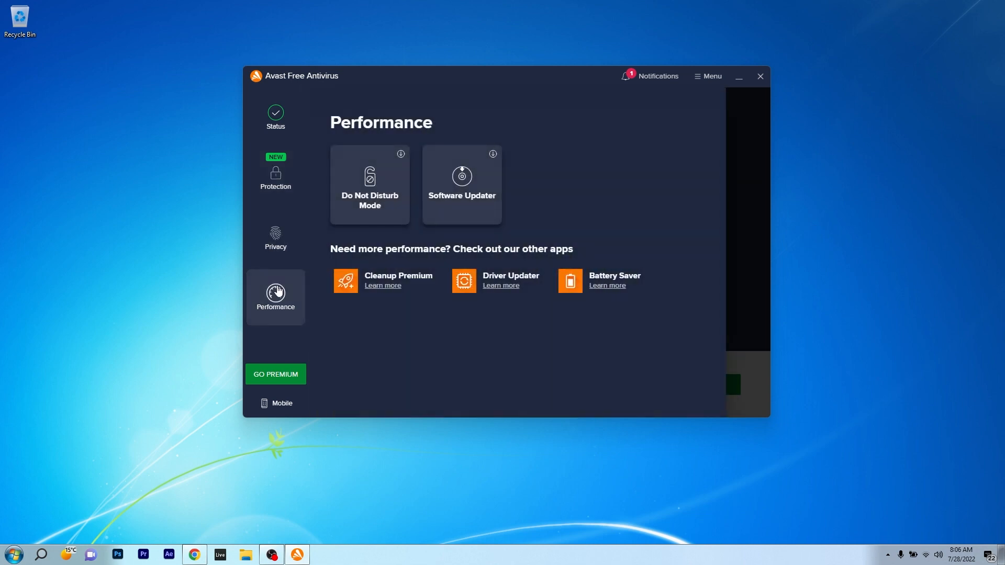
click(275, 118)
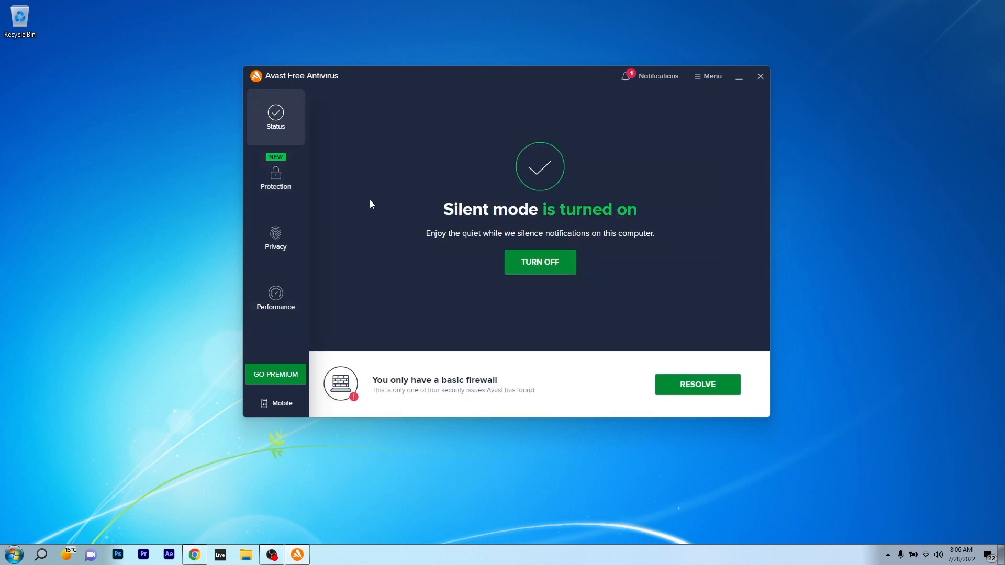
mouse_move(383, 195)
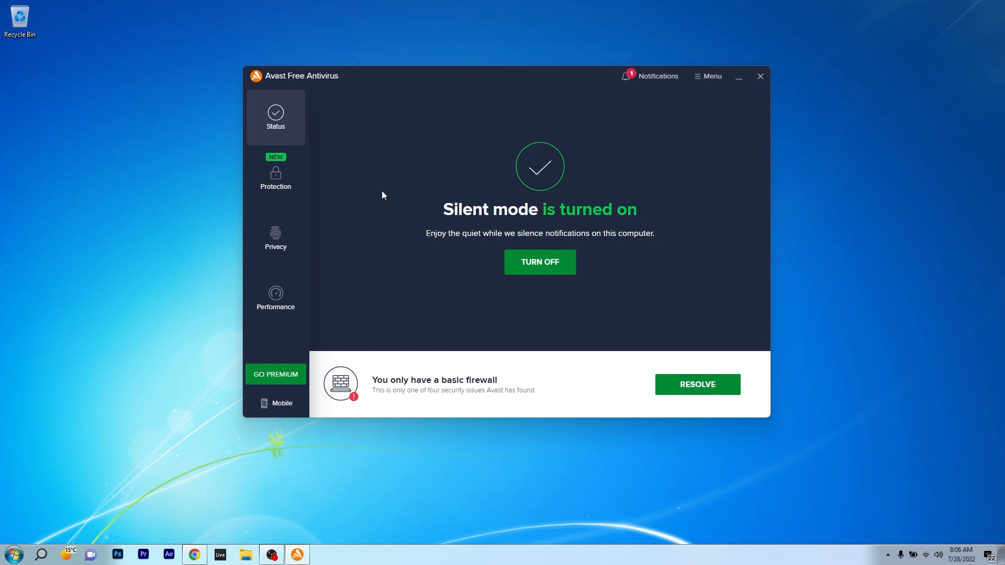
click(275, 297)
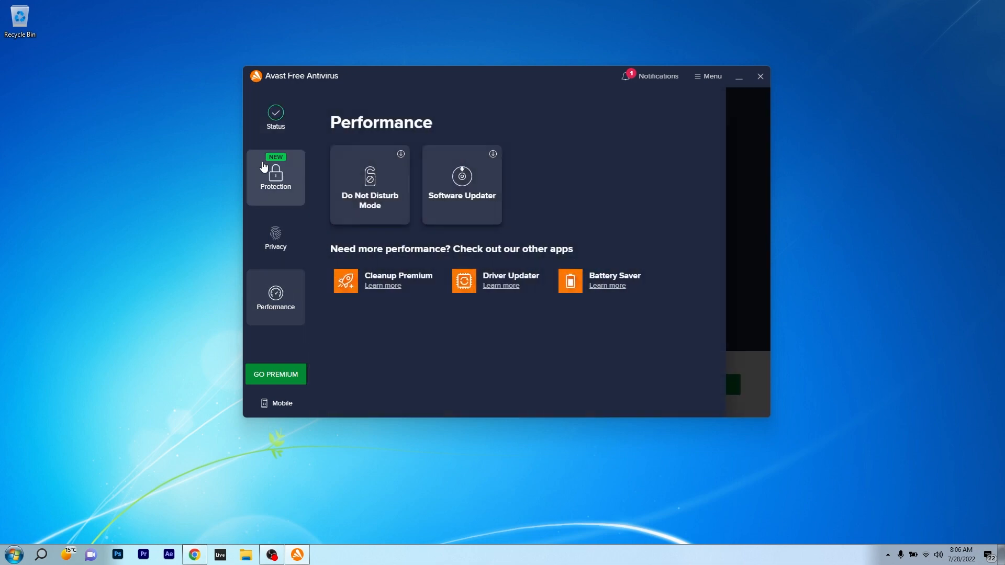
click(276, 178)
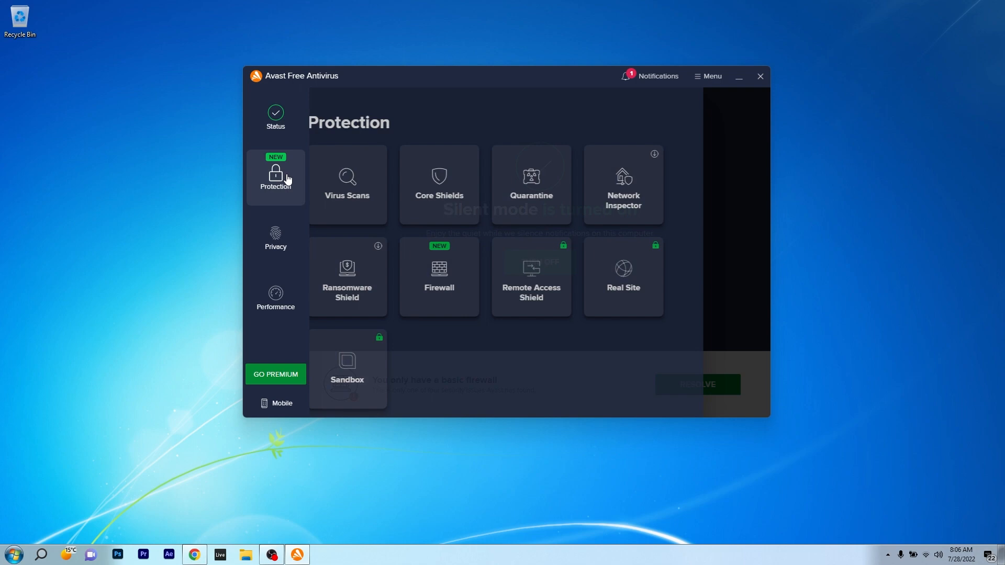
View Virus Scans, return to Status and Protection, then close Avast to reveal Avira.
click(347, 185)
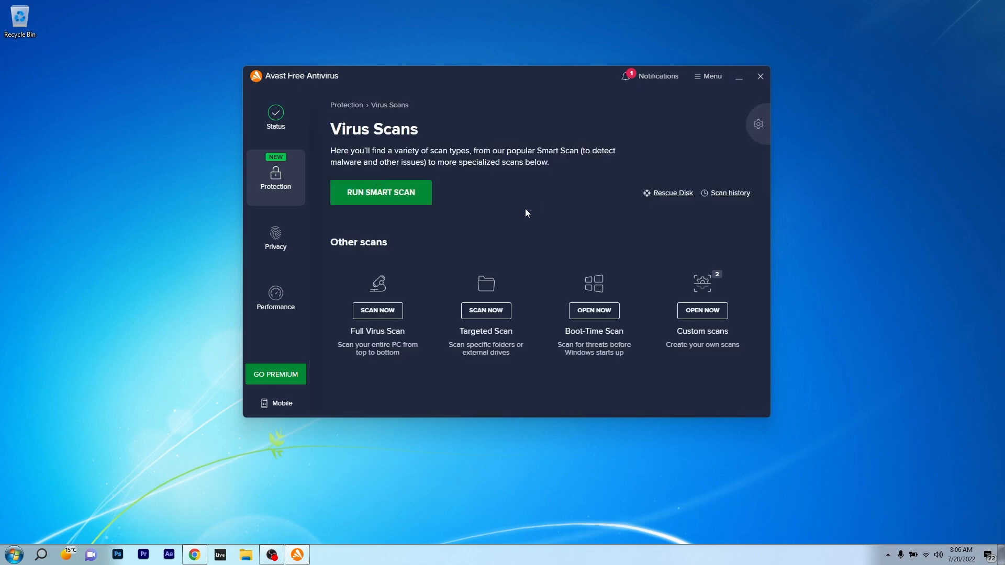
click(276, 117)
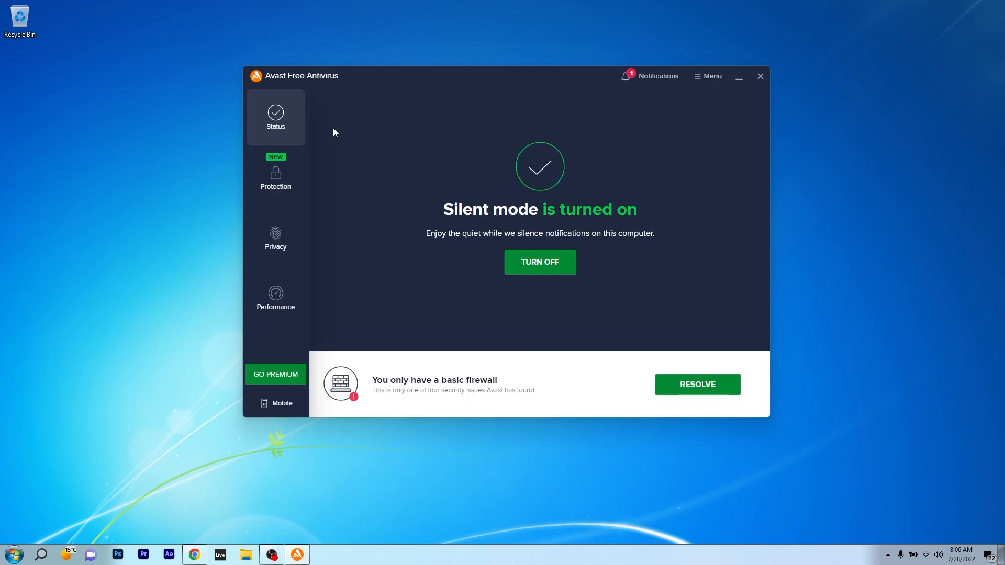
mouse_move(291, 172)
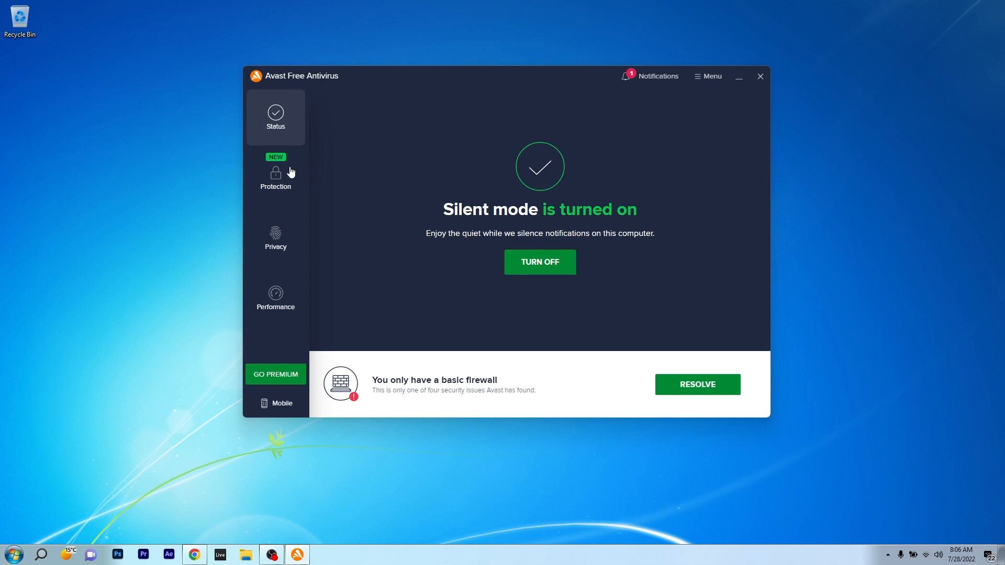
click(275, 176)
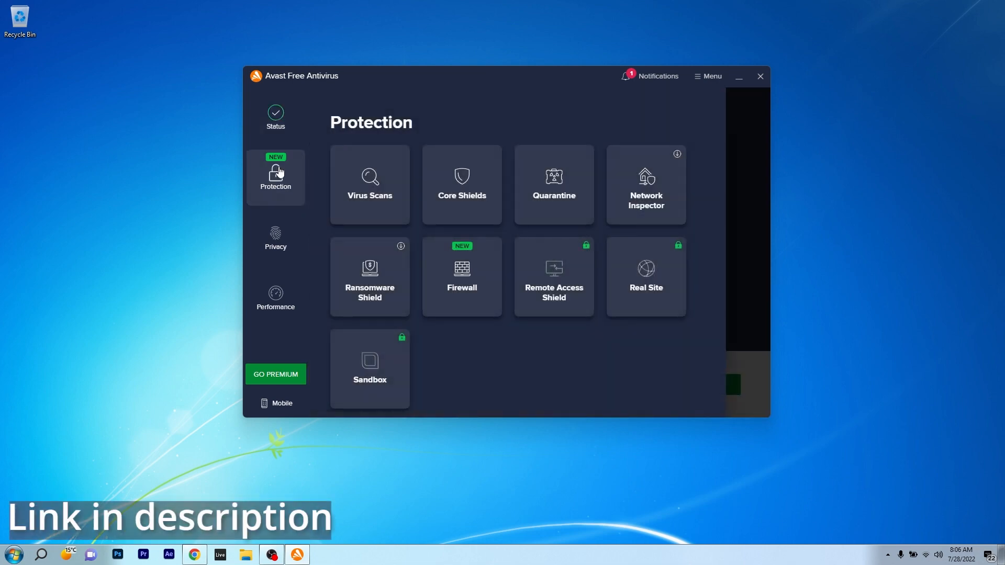
click(760, 75)
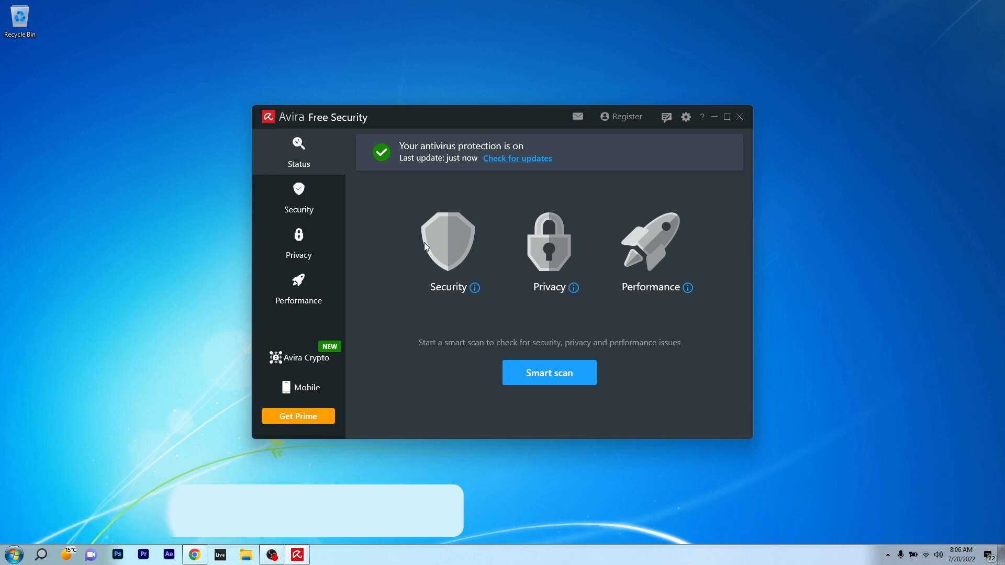
View Avira's Security and Privacy pages, start a Smart scan, then cancel it and confirm.
click(299, 199)
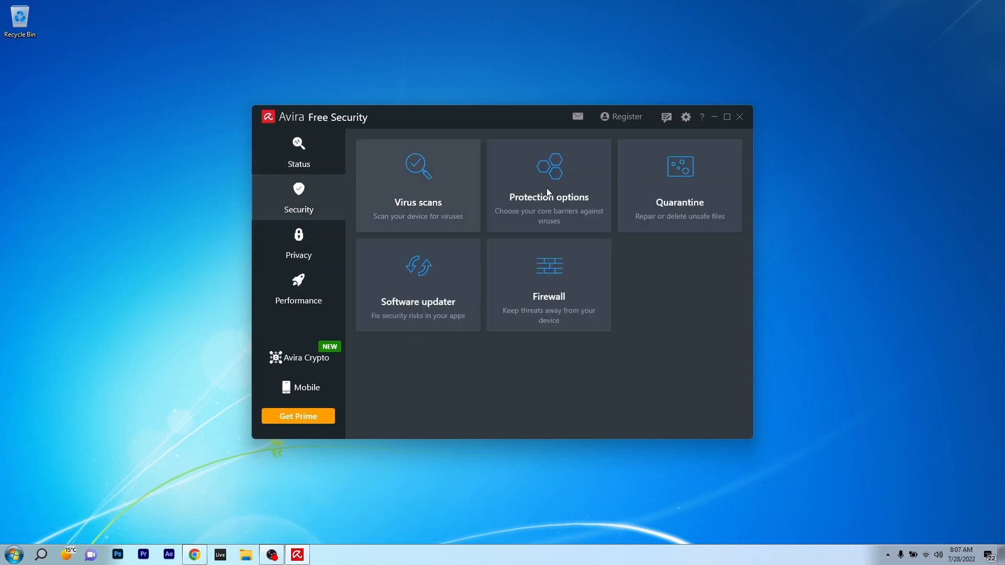
click(298, 245)
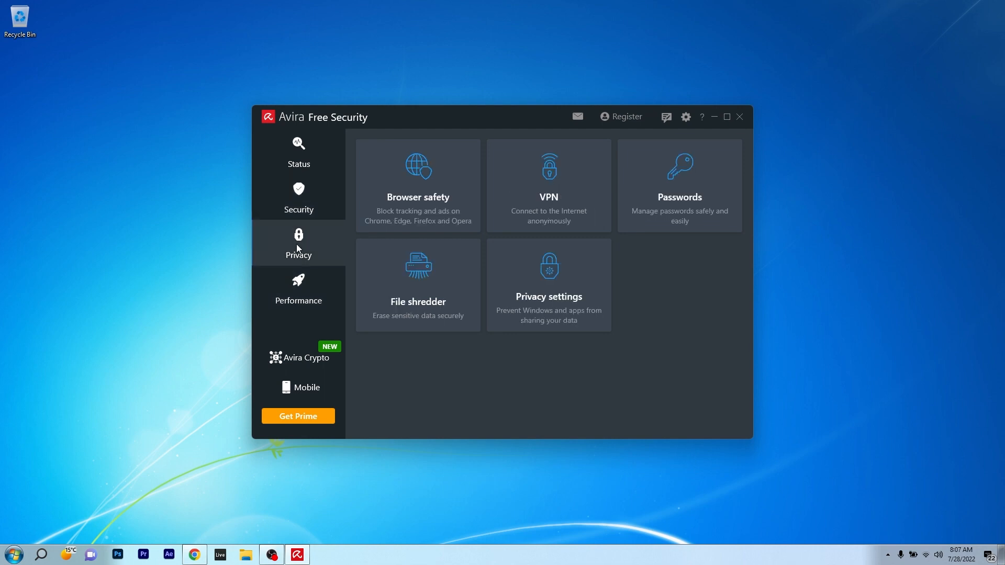
click(299, 289)
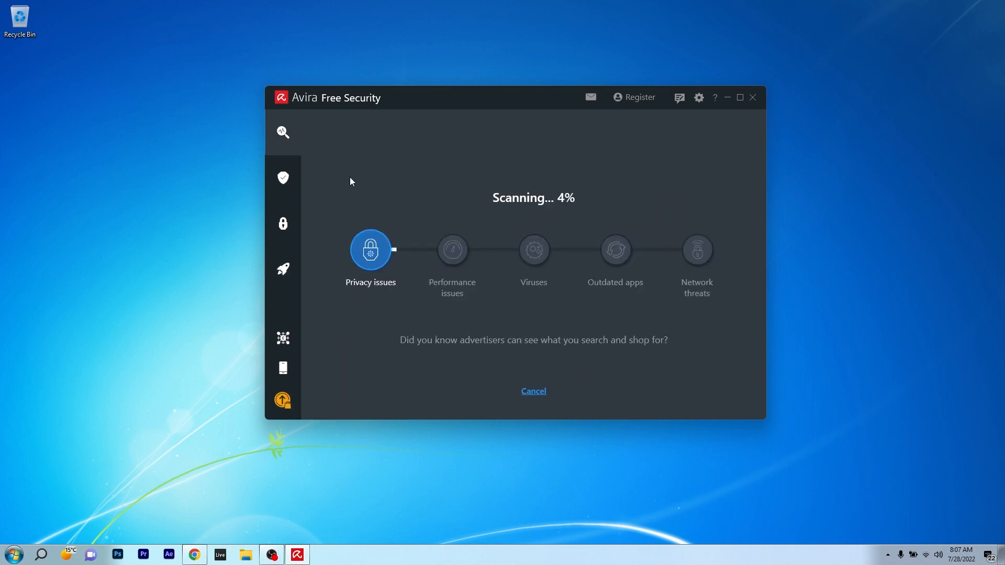
mouse_move(539, 402)
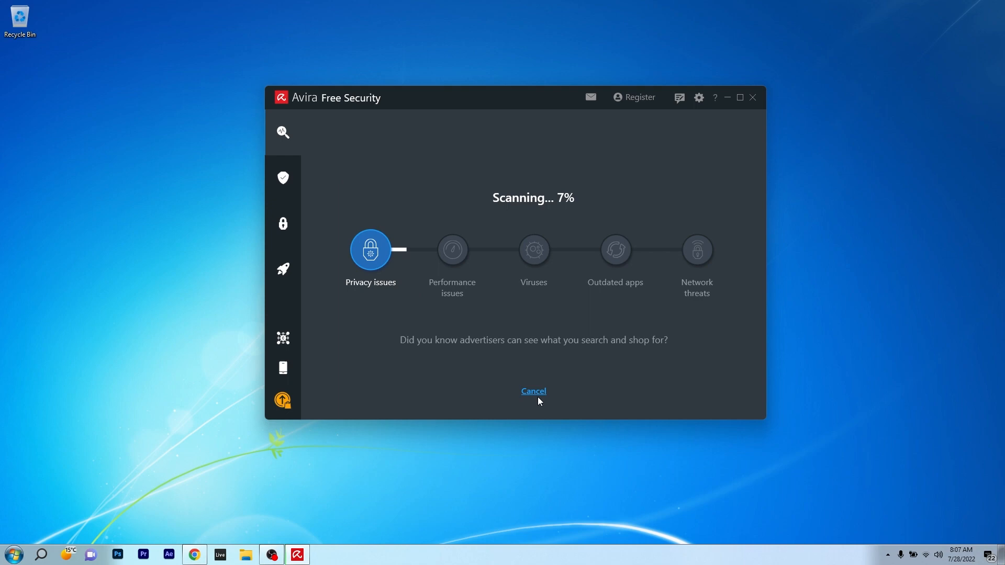
click(532, 391)
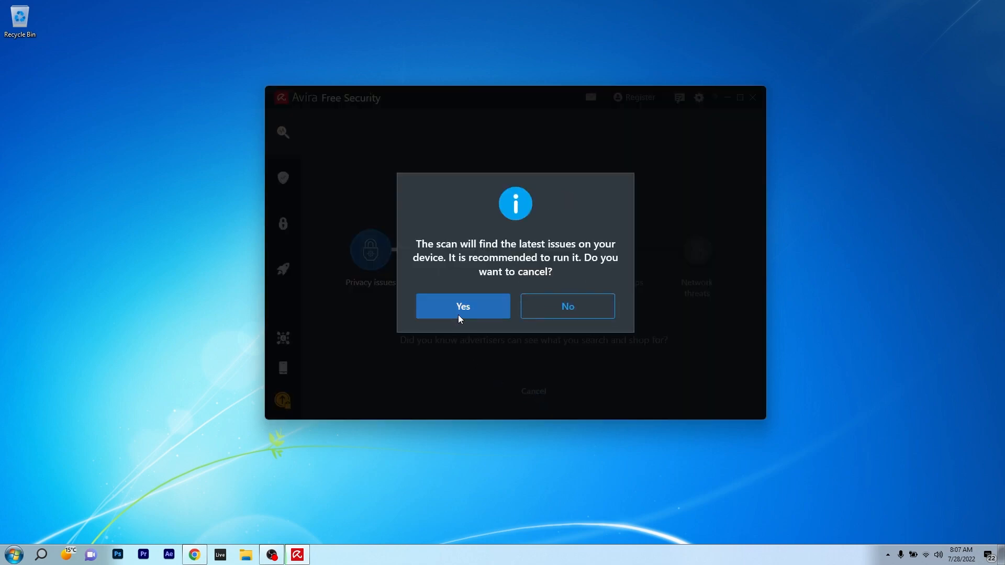
click(463, 305)
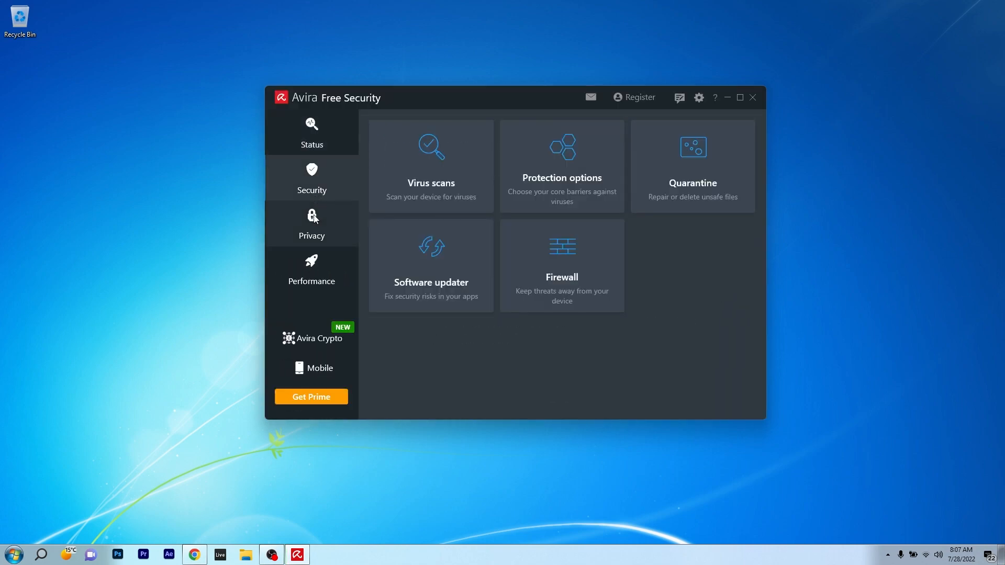
Browse Avira's Performance, Status and Security pages and cancel the second Smart scan.
click(312, 270)
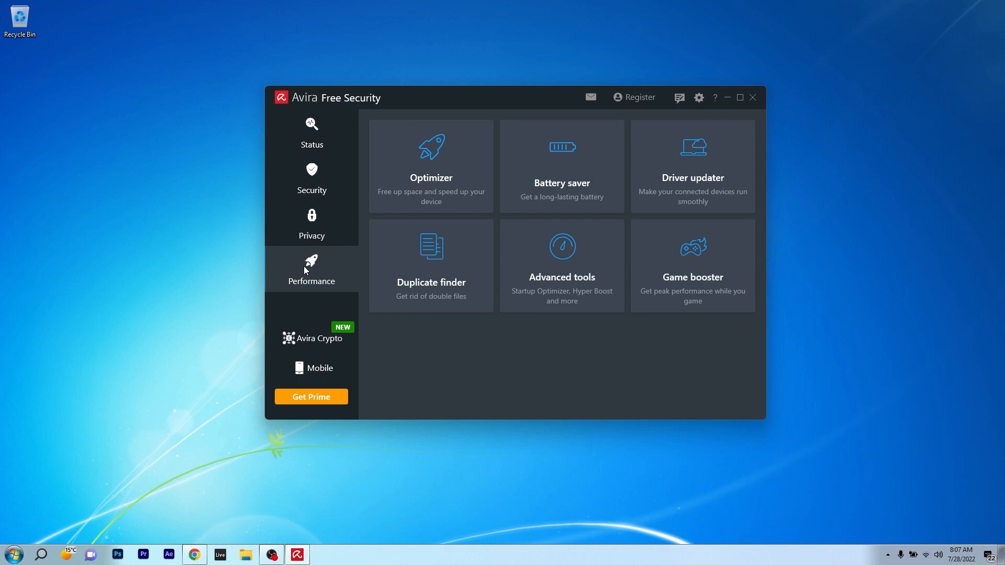
mouse_move(521, 176)
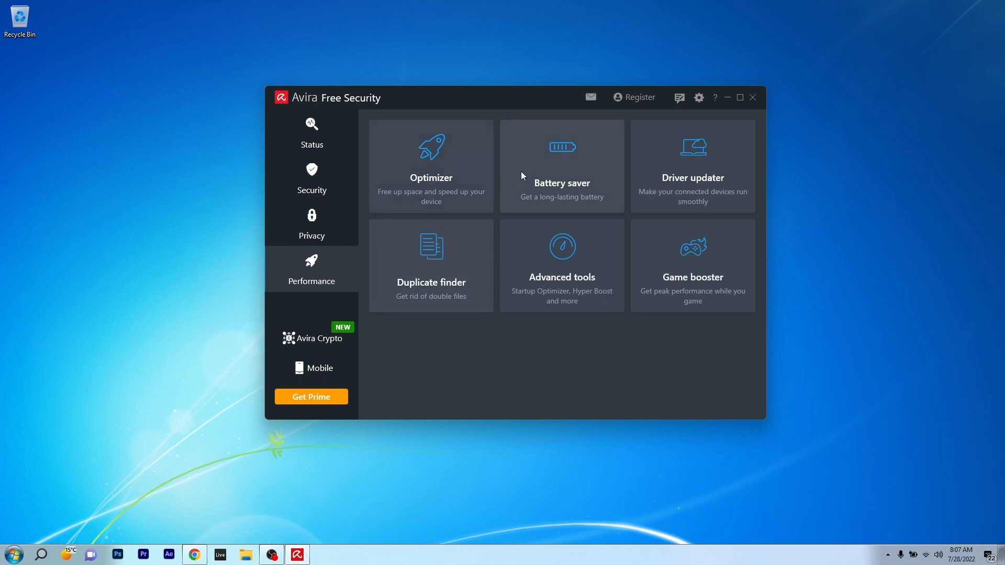
mouse_move(444, 308)
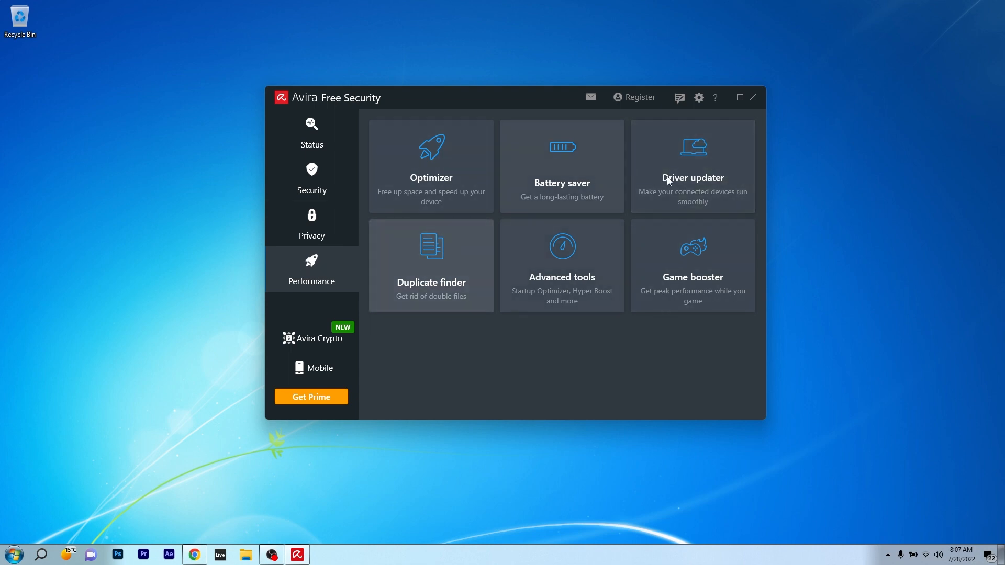
mouse_move(616, 290)
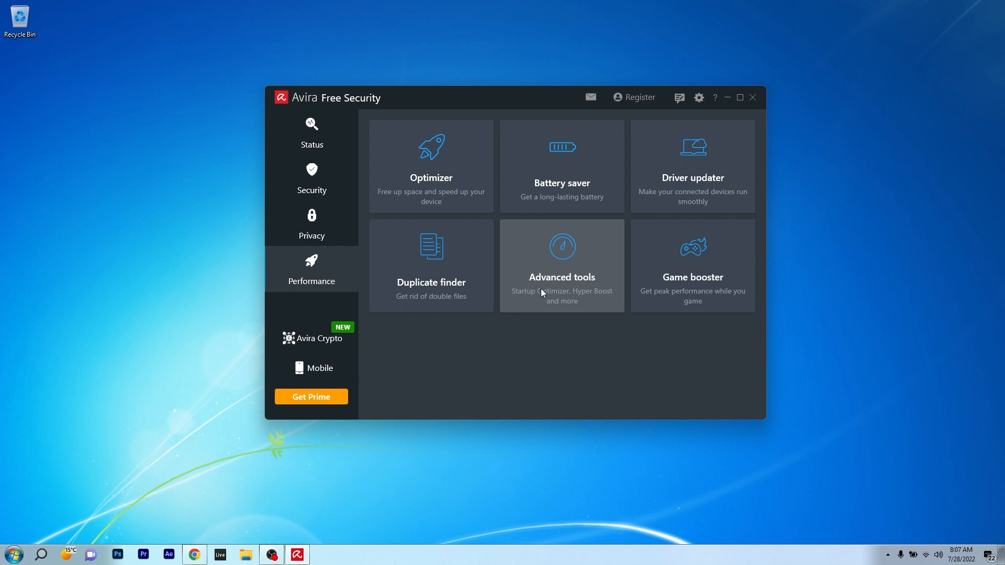
click(312, 133)
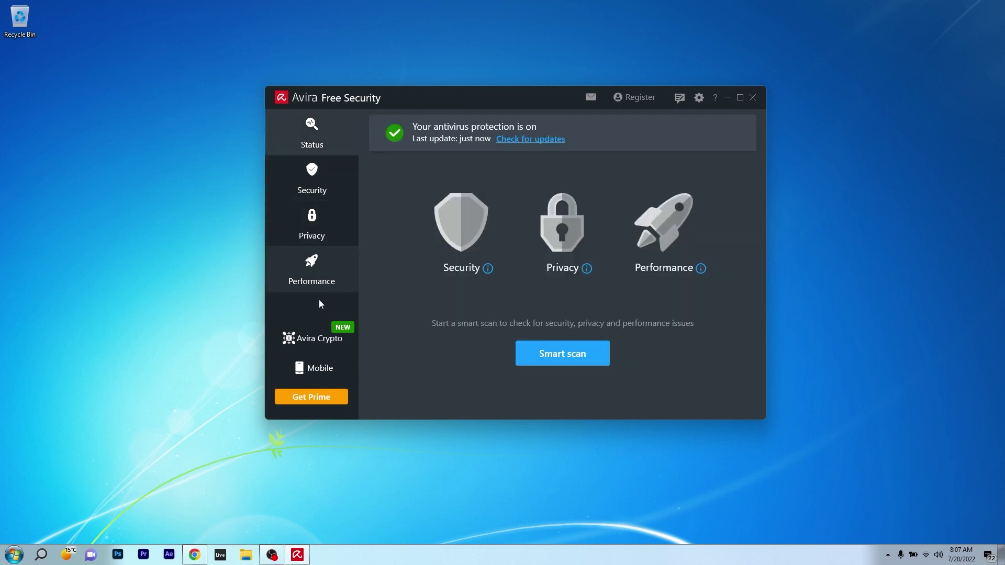
click(312, 179)
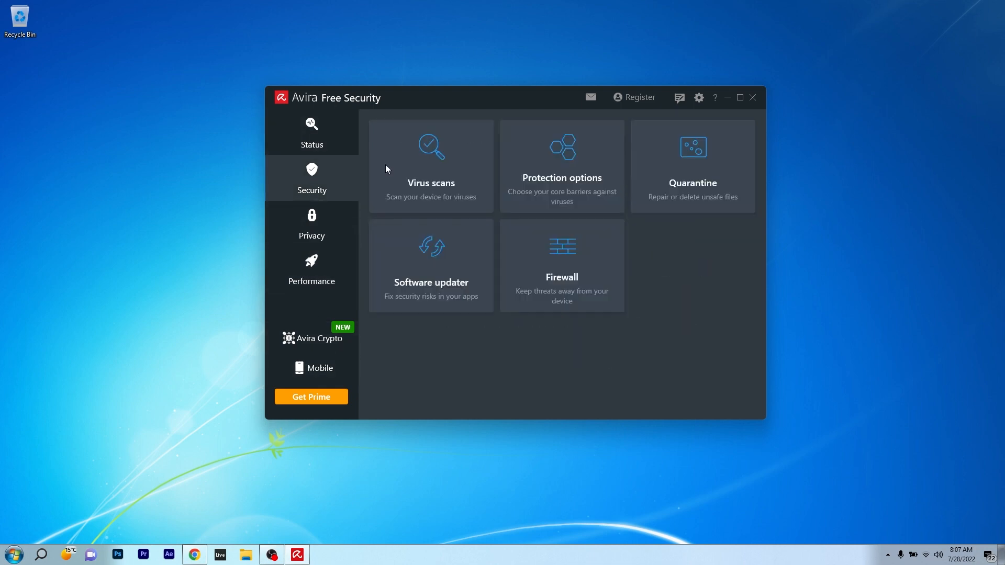
click(312, 269)
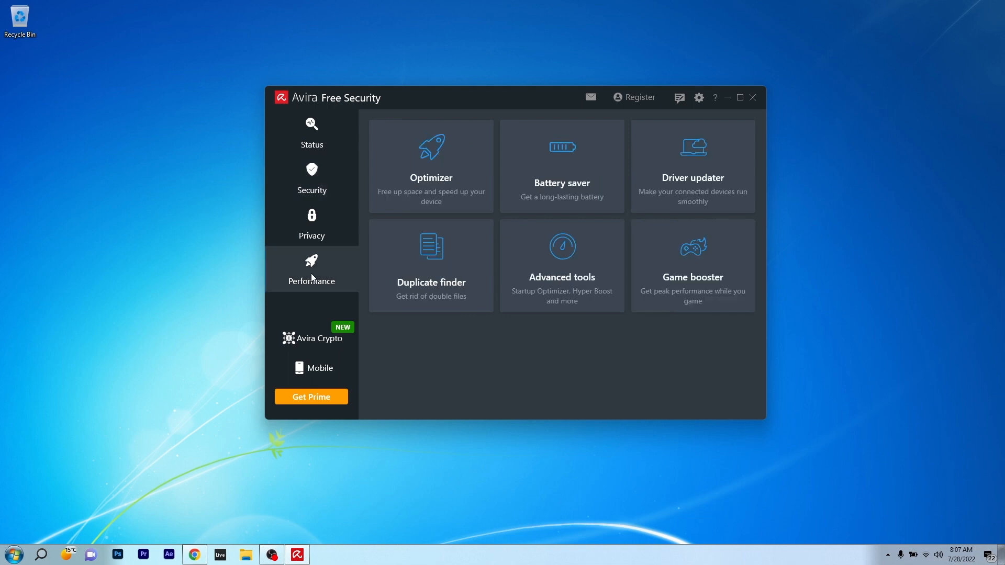
mouse_move(537, 233)
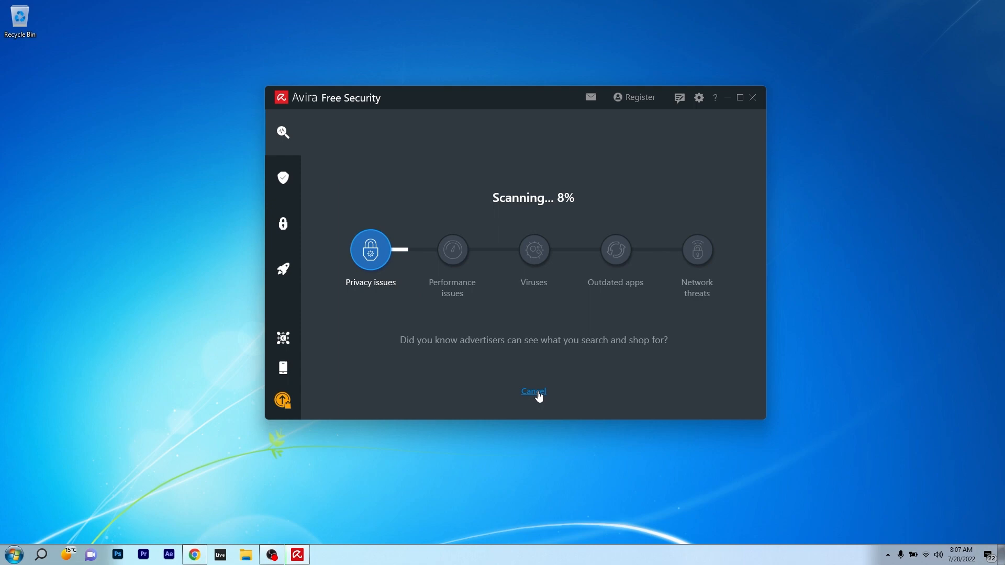
click(533, 391)
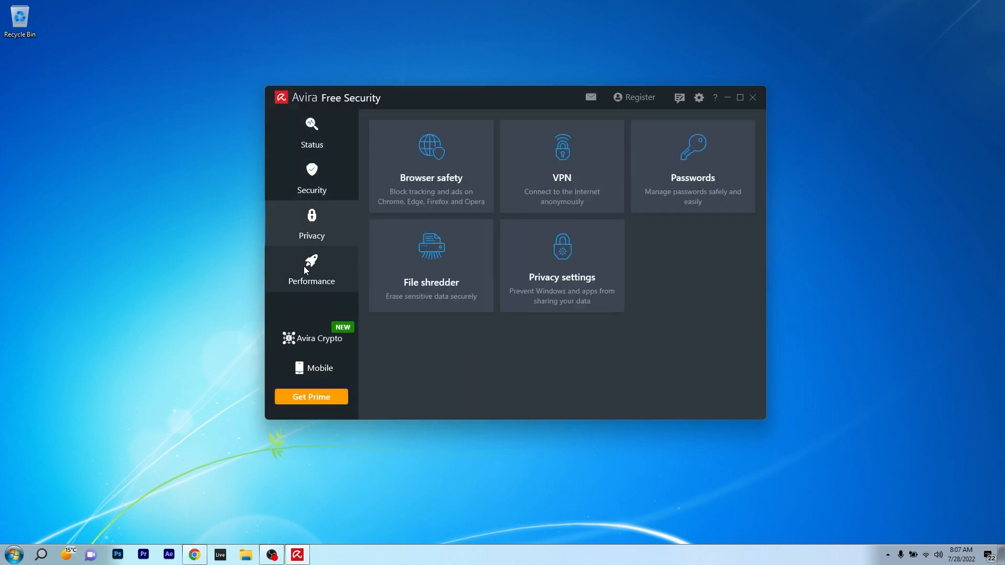
Return to Performance and close Avira, leaving the empty desktop.
click(311, 270)
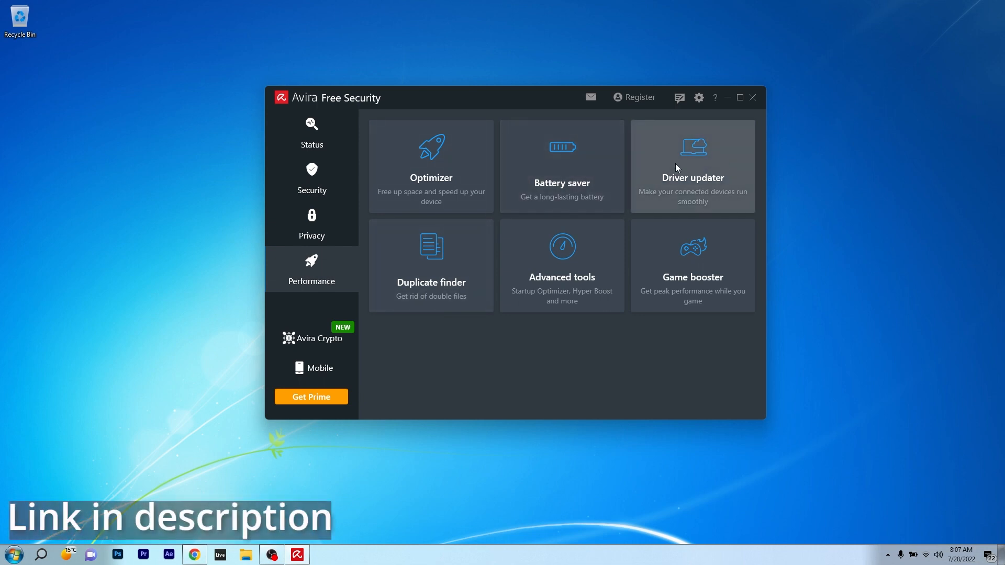
mouse_move(279, 287)
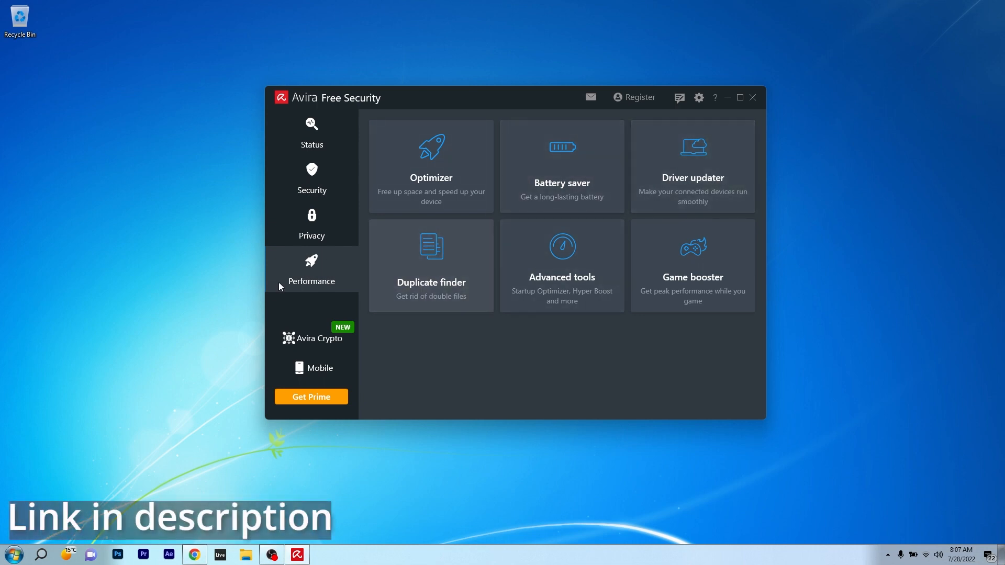
click(753, 98)
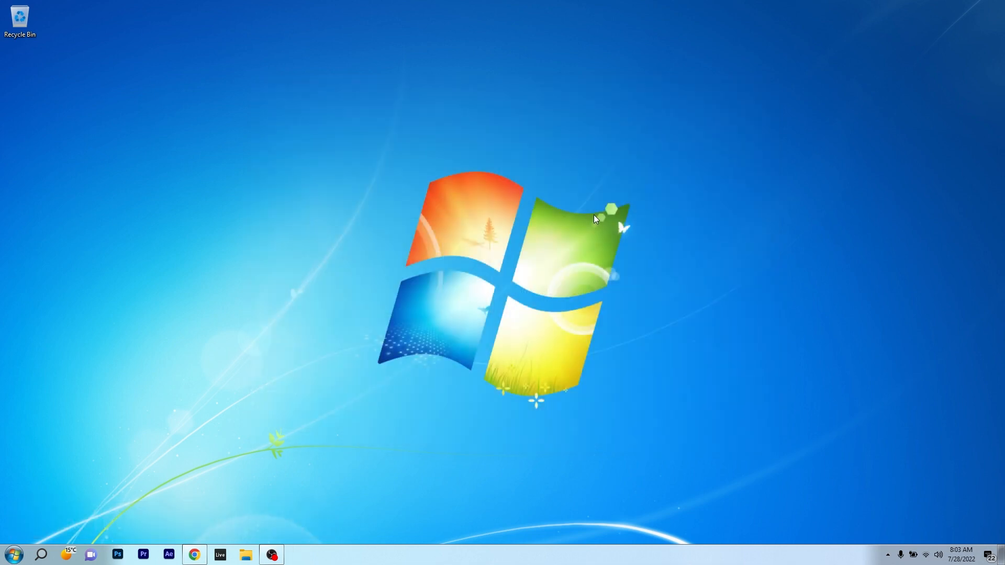